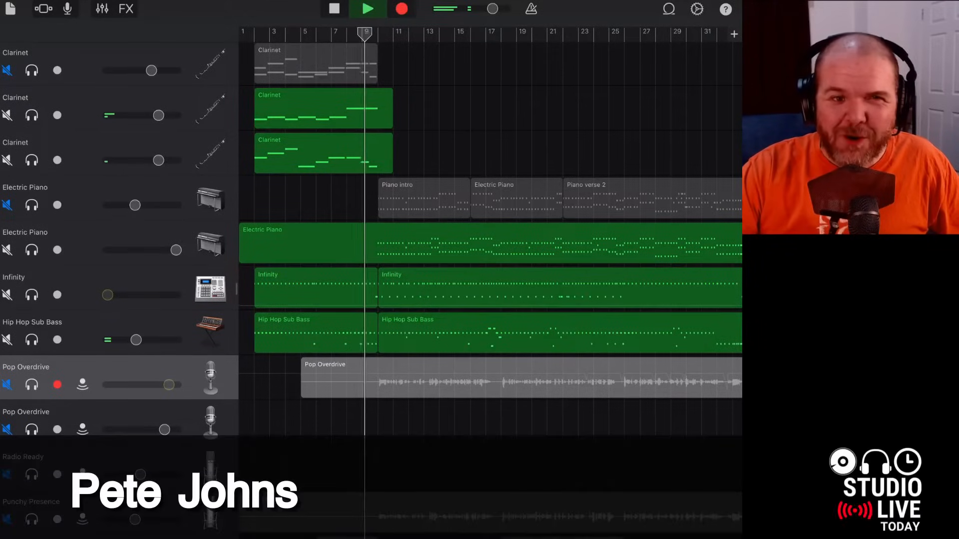
- Play the ending of the song as it currently sounds, without any fade
left_click(367, 9)
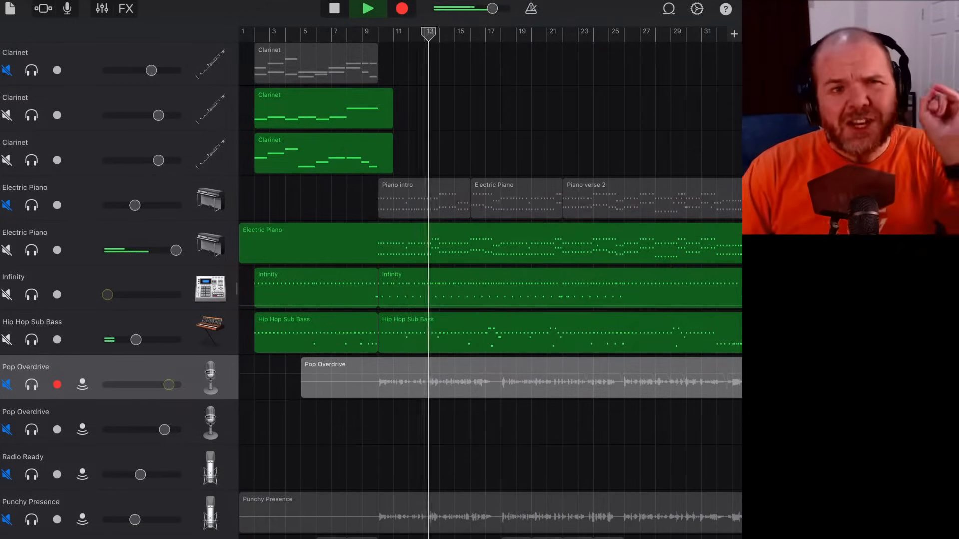
left_click(366, 9)
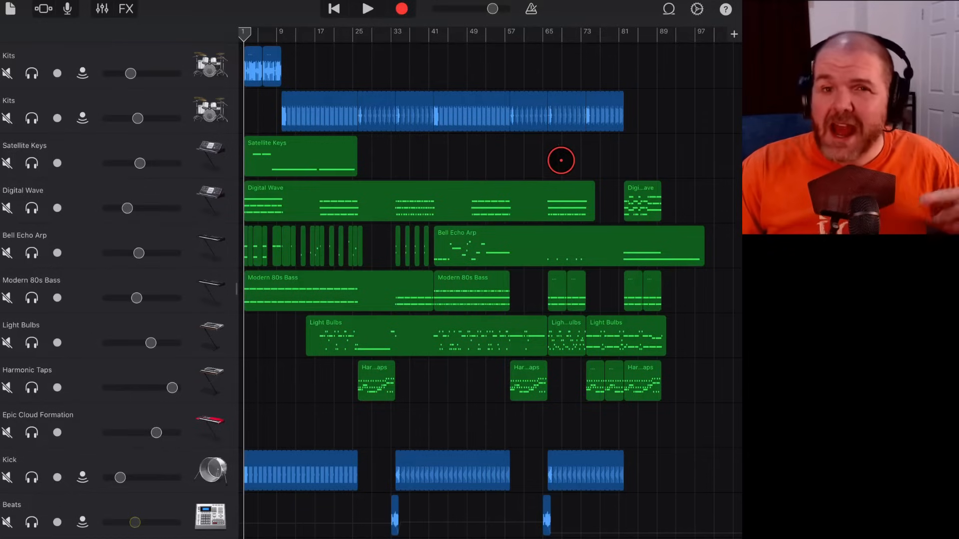
mouse_move(527, 189)
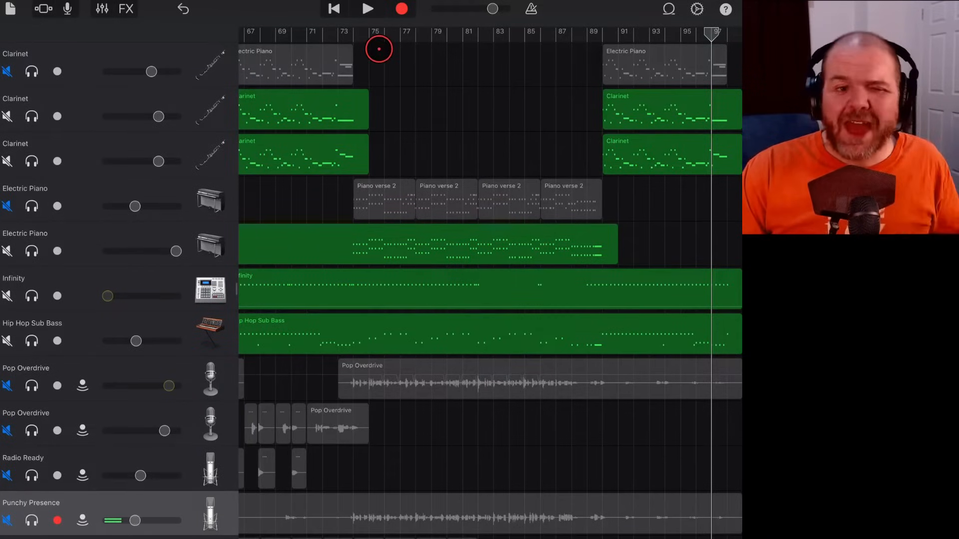
left_click(366, 9)
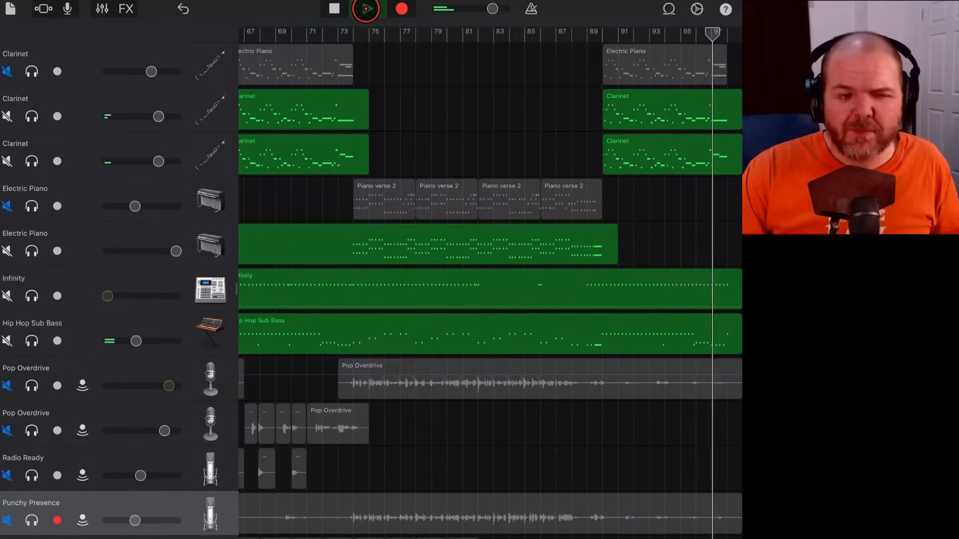
left_click(365, 9)
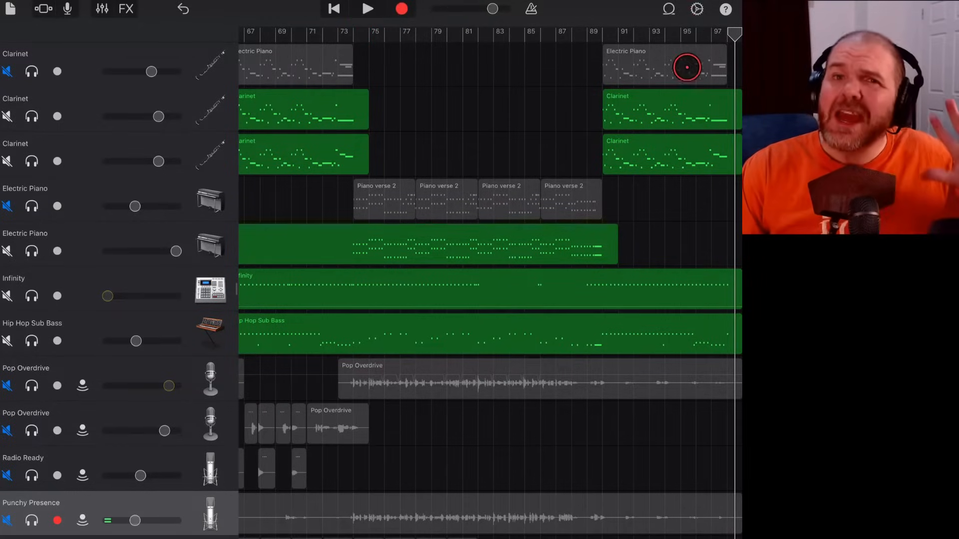
mouse_move(551, 115)
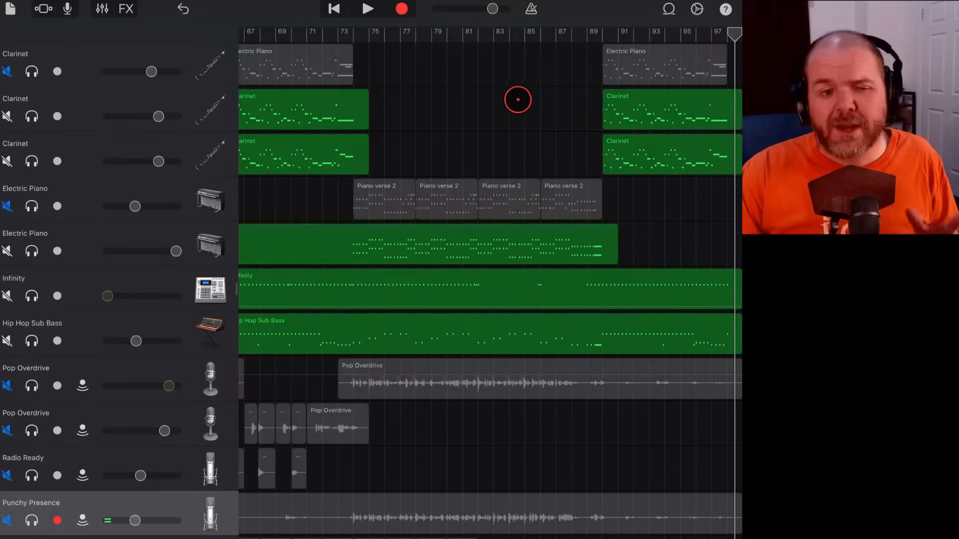
- Switch on the song's automatic Fade-out in the song settings
left_click(696, 9)
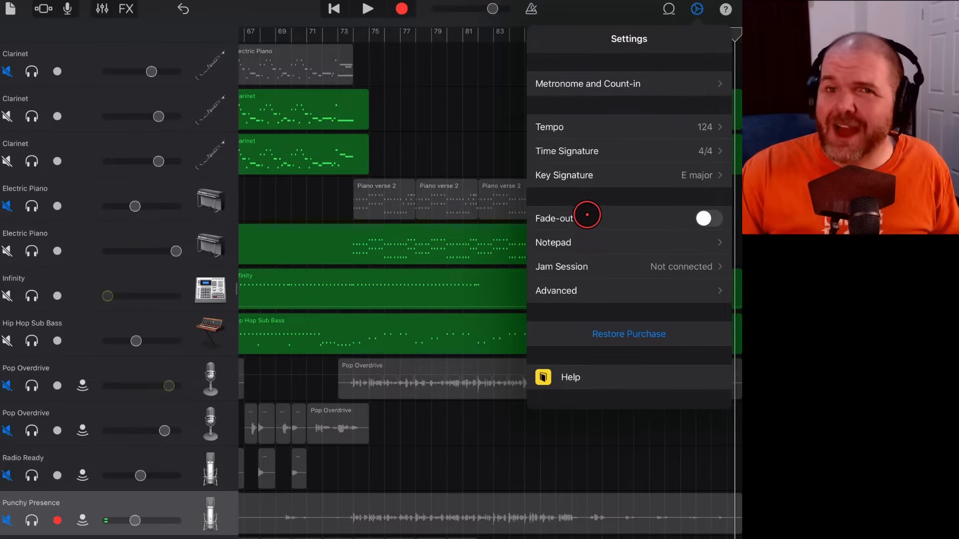
left_click(703, 219)
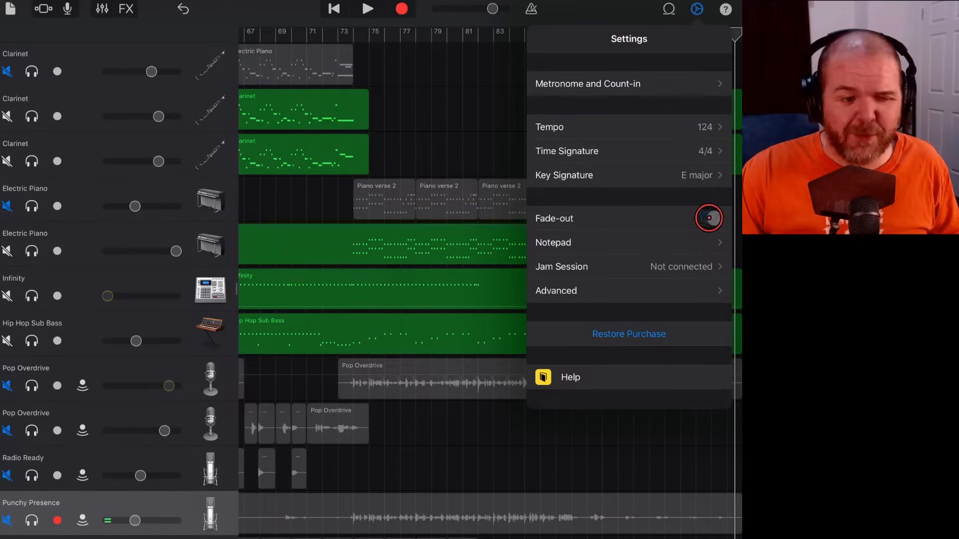
left_click(696, 9)
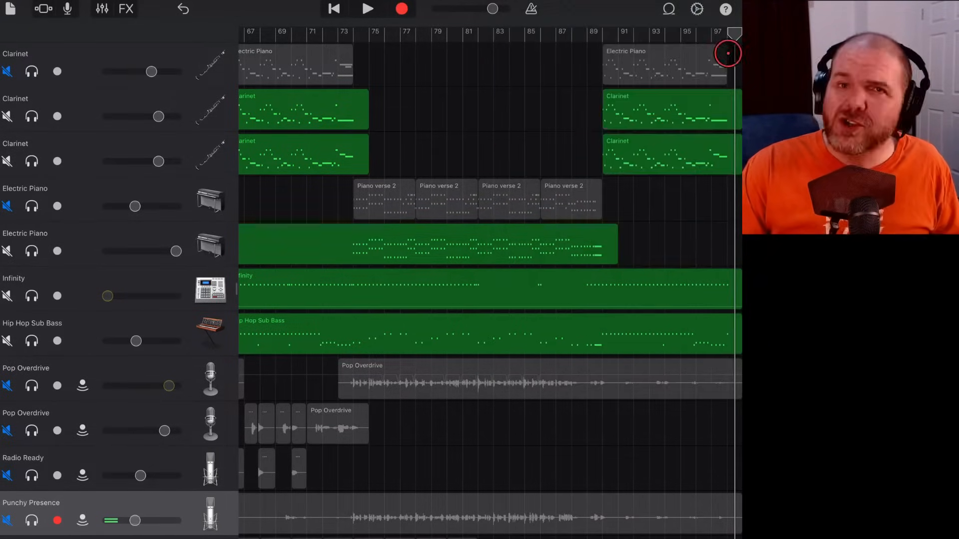
- Replay the final bars to hear the ending fade out
left_click_drag(729, 53, 711, 35)
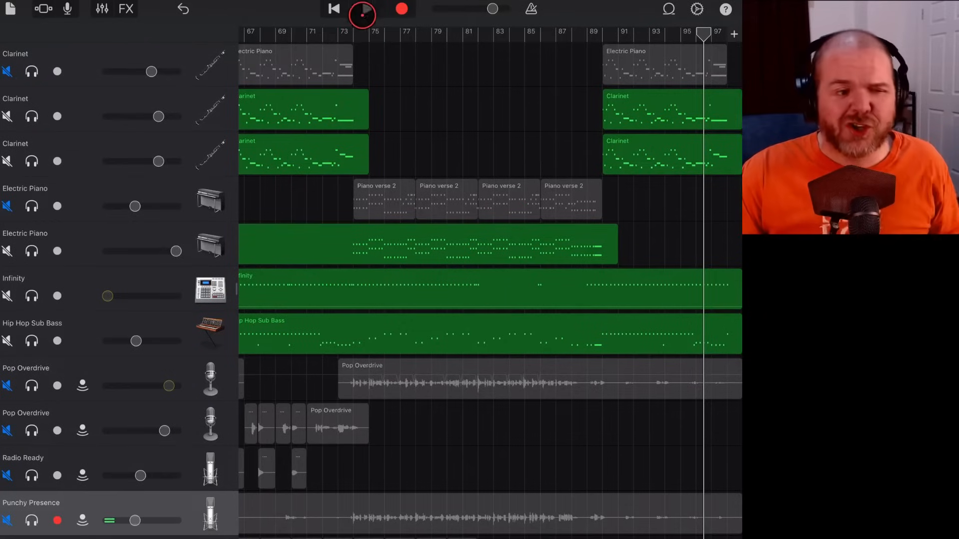
left_click(368, 9)
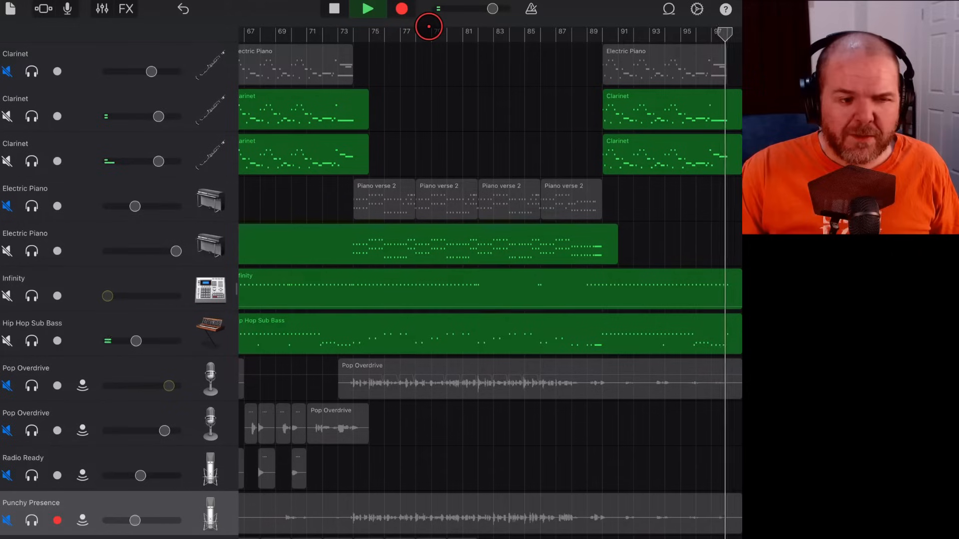
left_click(368, 9)
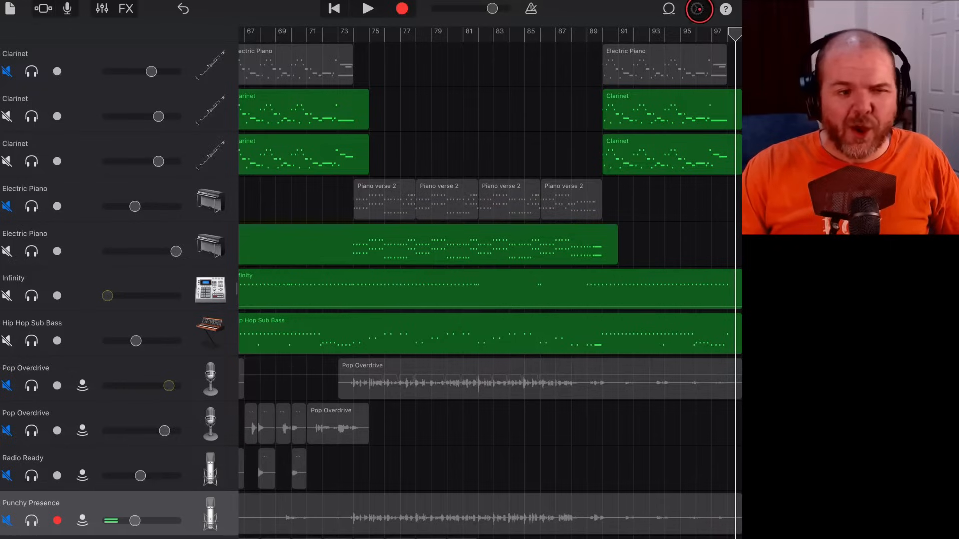
- Switch the automatic Fade-out back off in the song settings
left_click(698, 9)
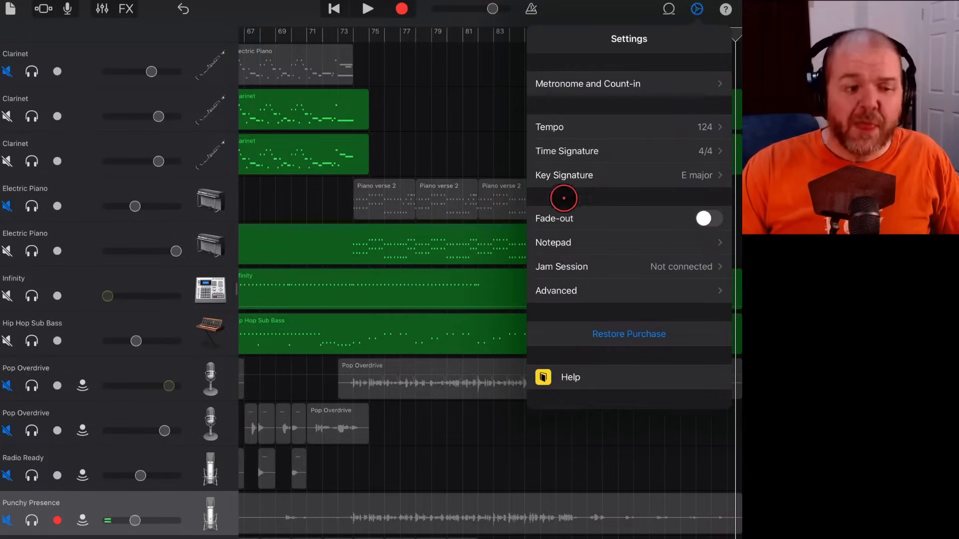
left_click(696, 9)
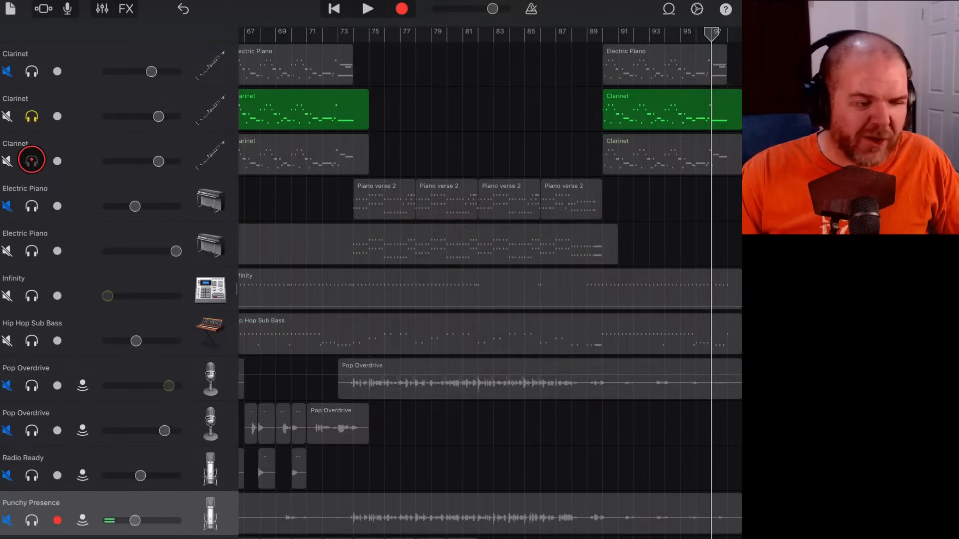
- Solo both Clarinet tracks and listen to them alone
left_click(31, 160)
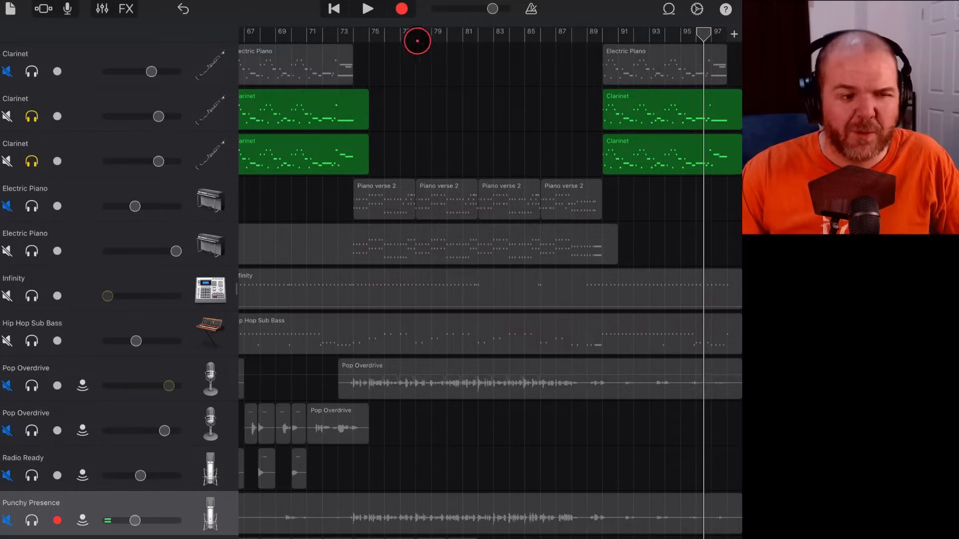
left_click(367, 9)
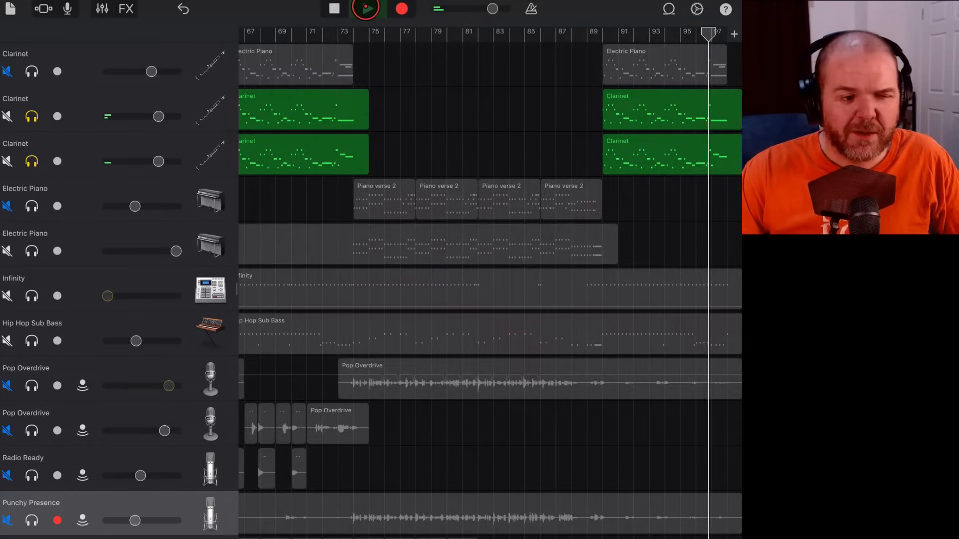
left_click(366, 9)
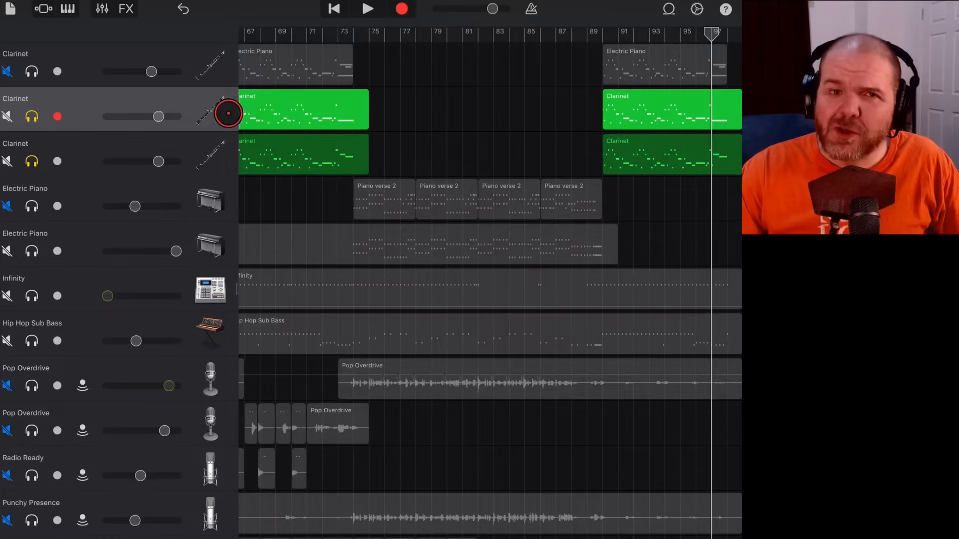
- Add volume automation points fading both Clarinet tracks to silence over the last bars
left_click(303, 110)
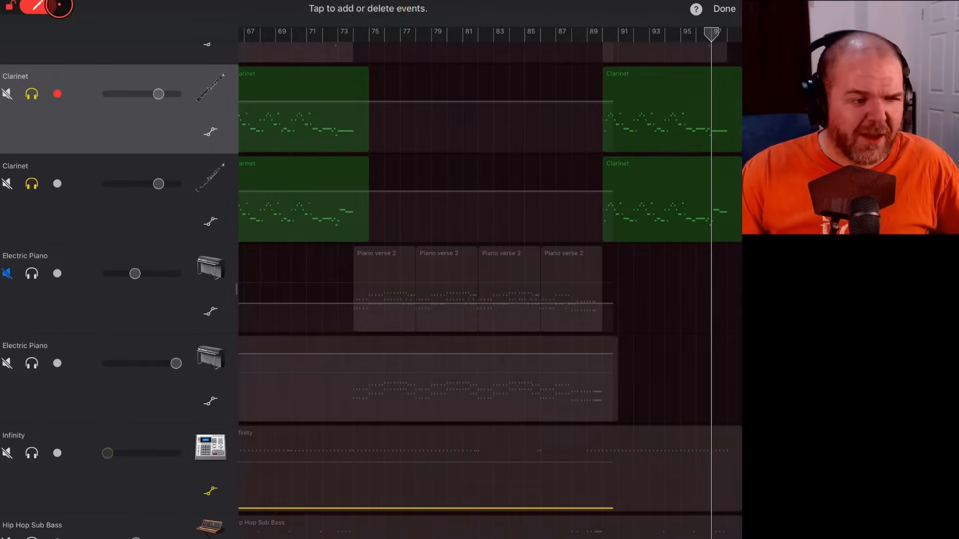
left_click(609, 147)
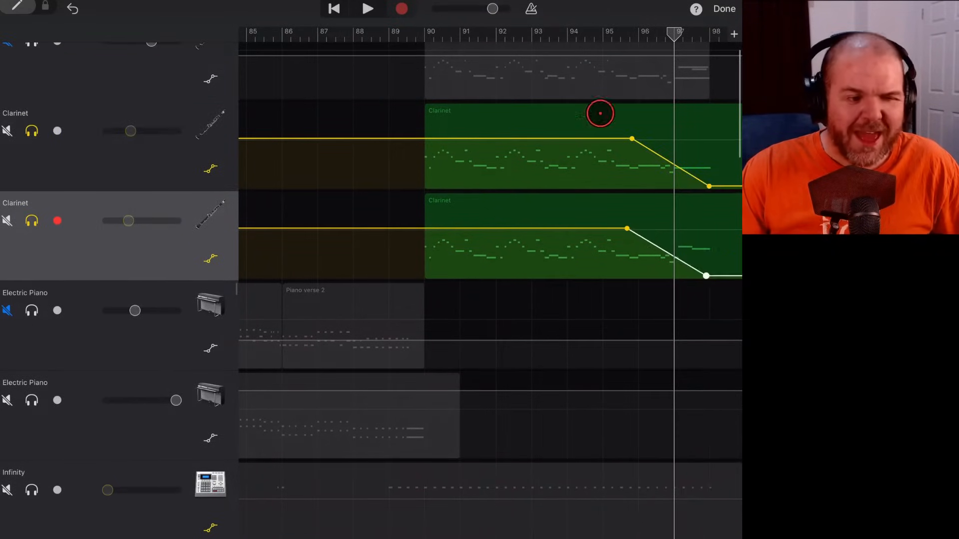
- Play back the clarinet fade-out from just before it begins
left_click(368, 9)
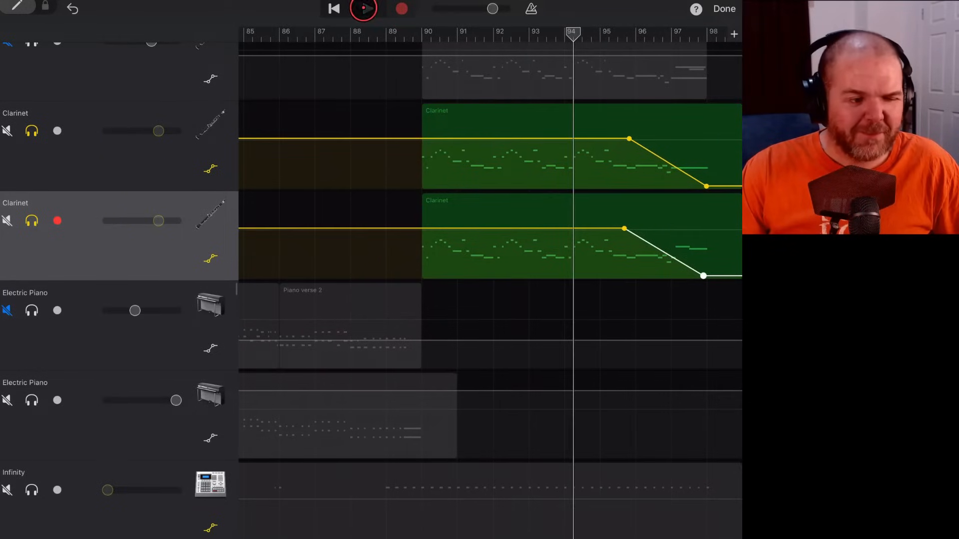
left_click(363, 8)
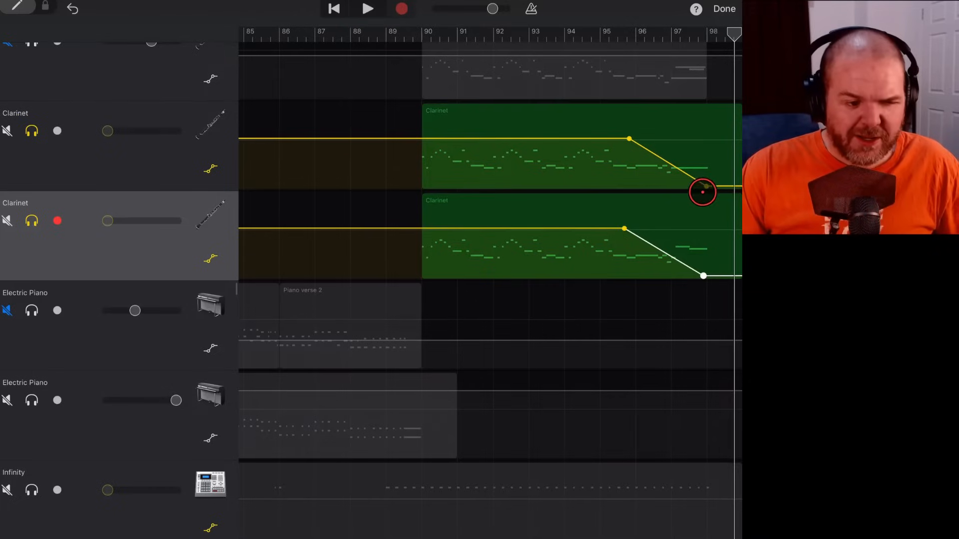
- Move the first Clarinet's automation points so the fade starts later and drops faster
left_click_drag(703, 192, 718, 187)
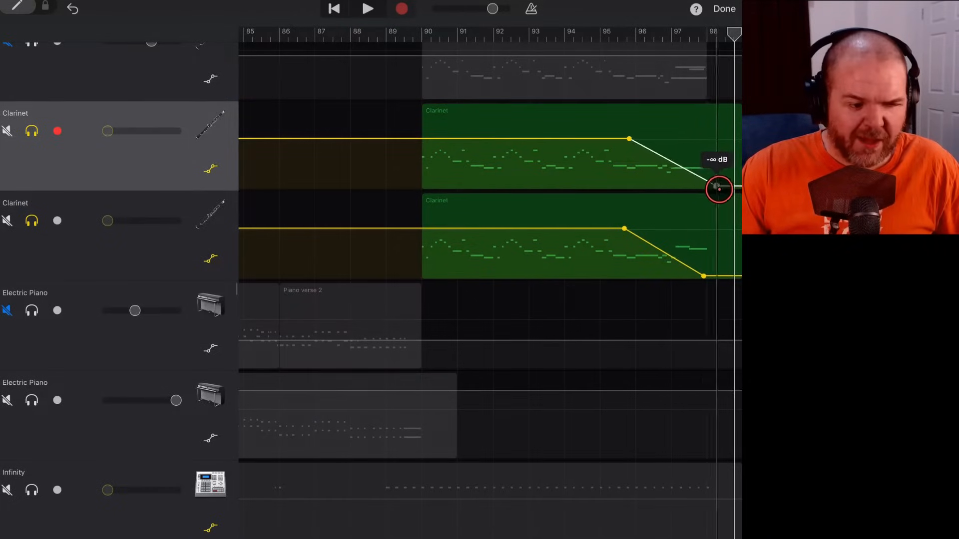
left_click_drag(718, 188, 624, 138)
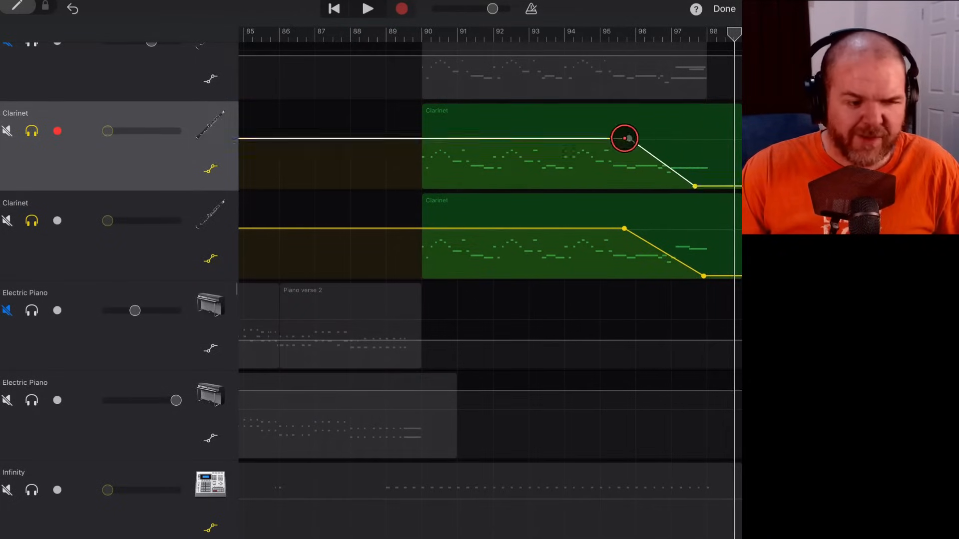
left_click_drag(623, 137, 664, 144)
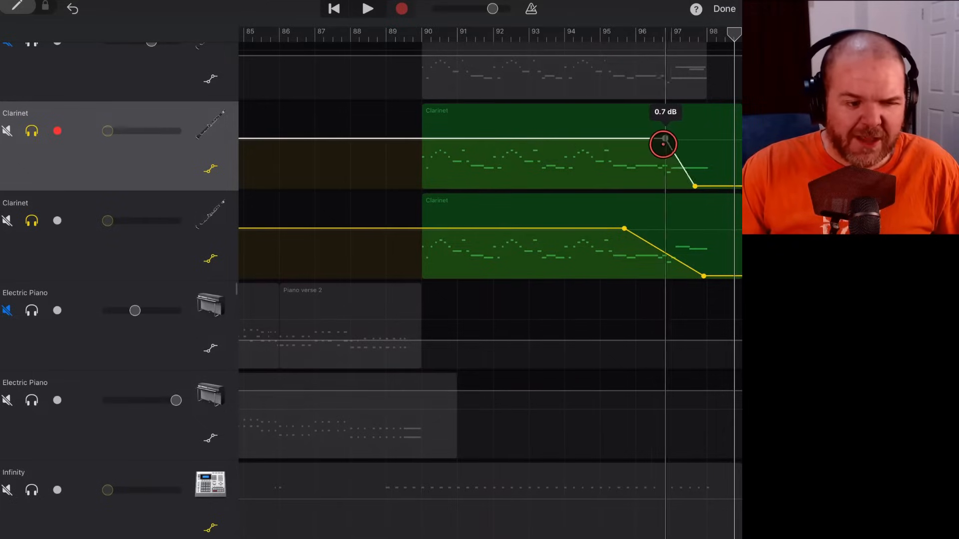
left_click_drag(663, 143, 636, 139)
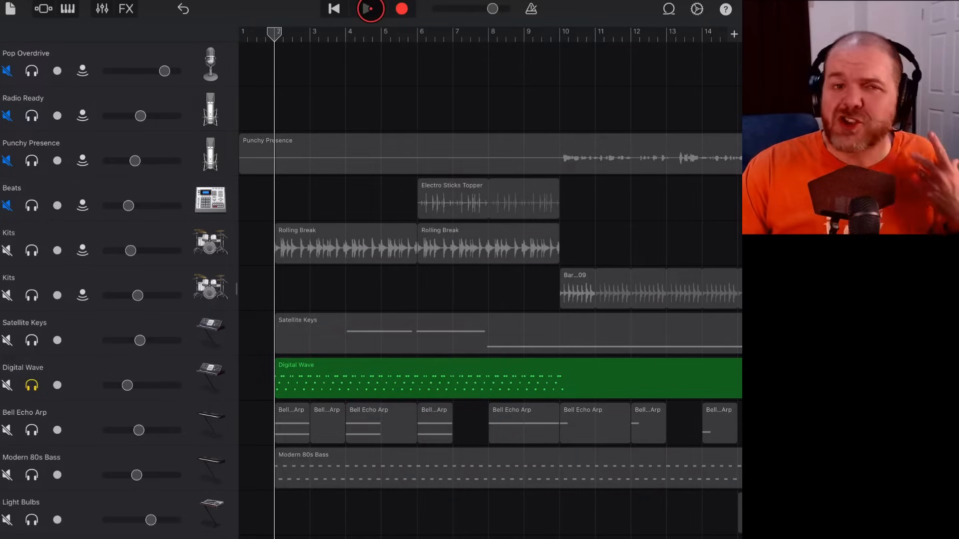
- Play the drum-and-synth arrangement briefly and stop it
left_click(369, 9)
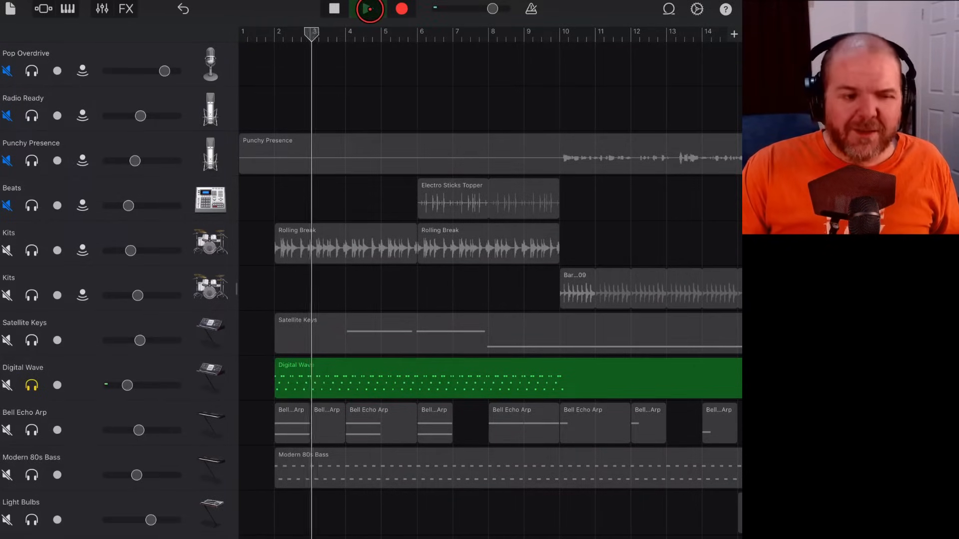
left_click(366, 9)
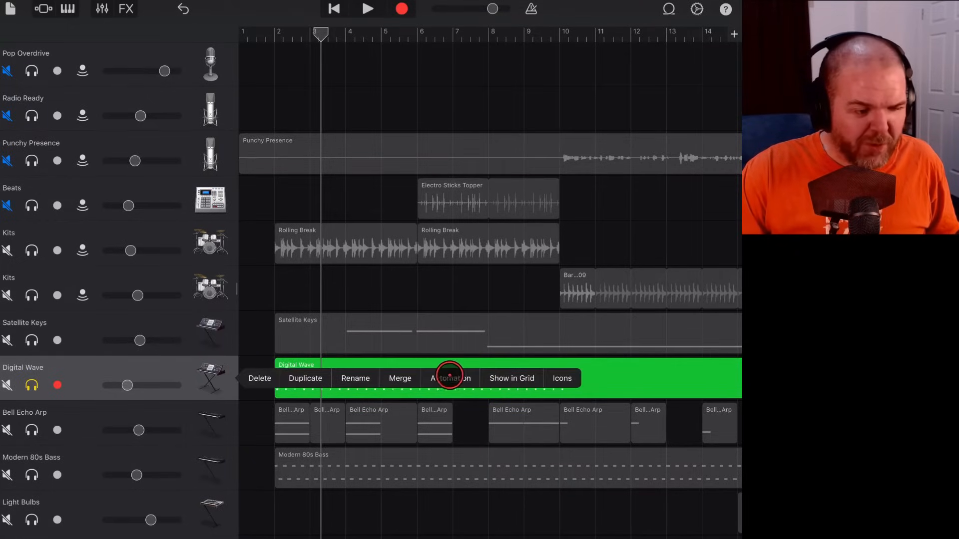
- Draw Digital Wave volume points dipping to -15.5 dB near bar 2 and rising to full by bar 5
left_click(450, 377)
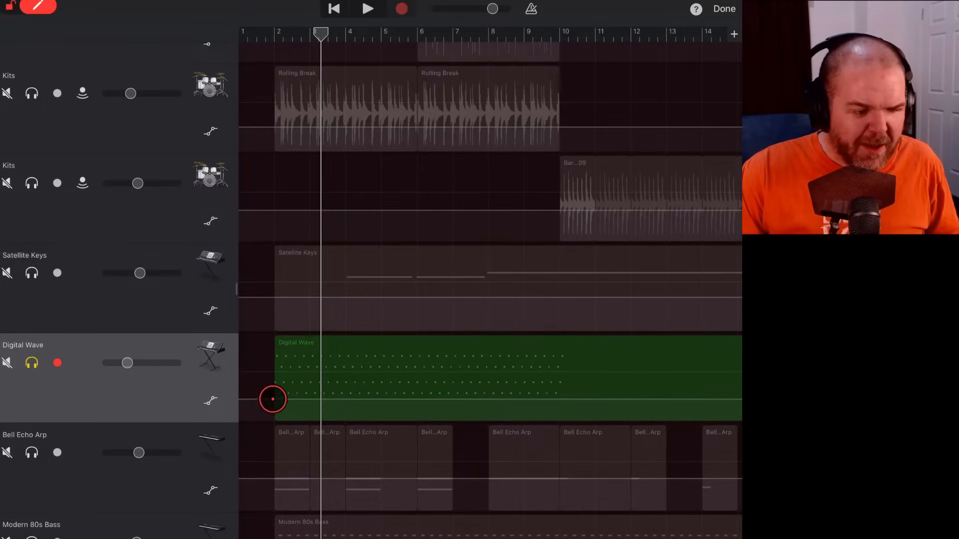
left_click_drag(272, 399, 321, 399)
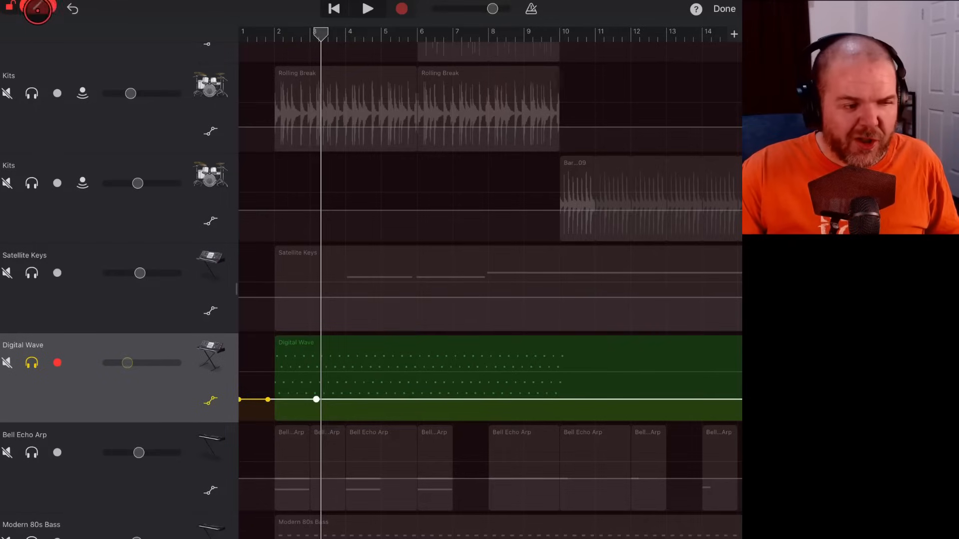
left_click(266, 400)
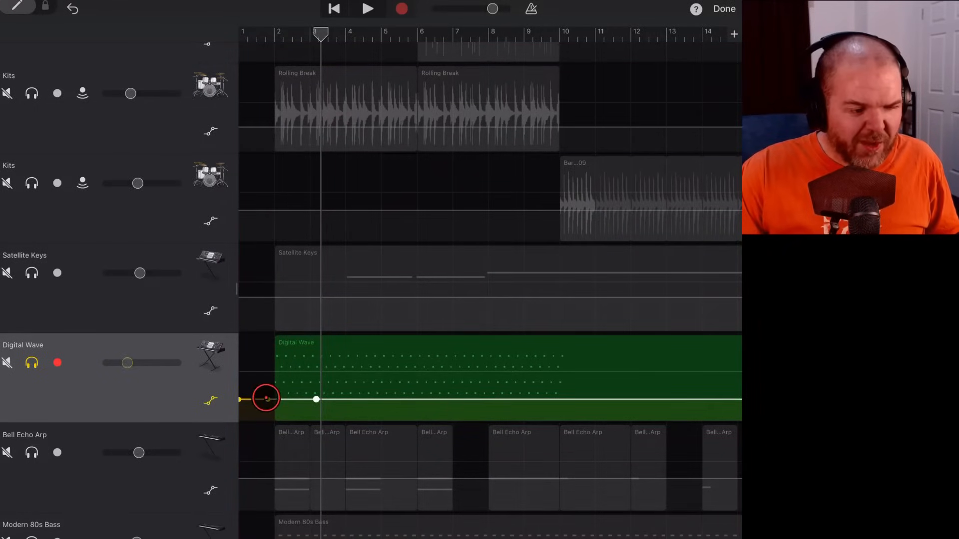
left_click_drag(266, 399, 341, 406)
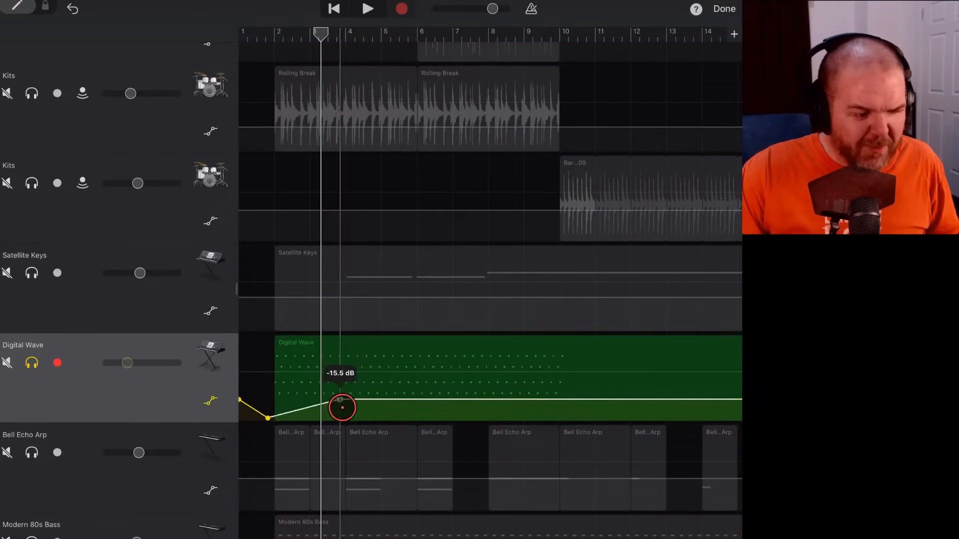
left_click_drag(342, 406, 389, 407)
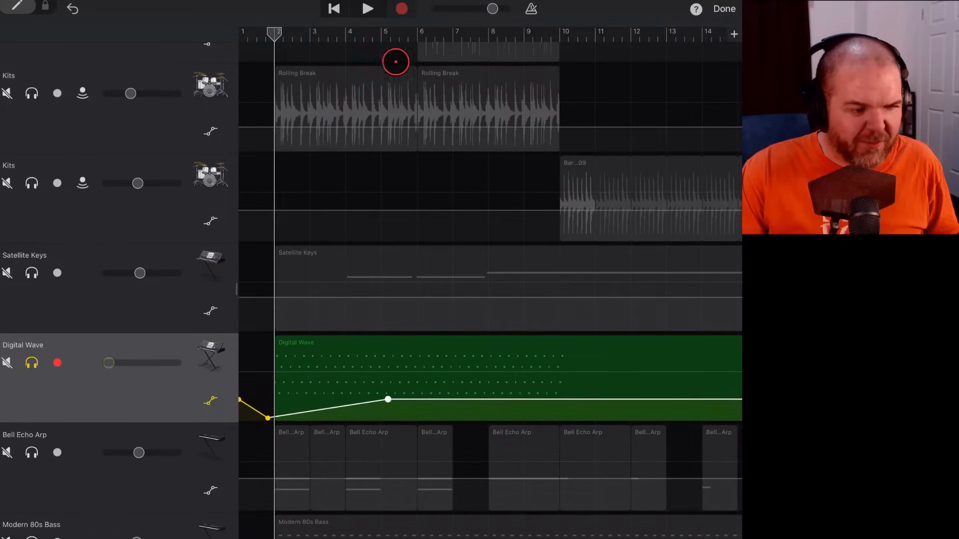
- Play back the new fade-in from the start of the song
left_click(367, 9)
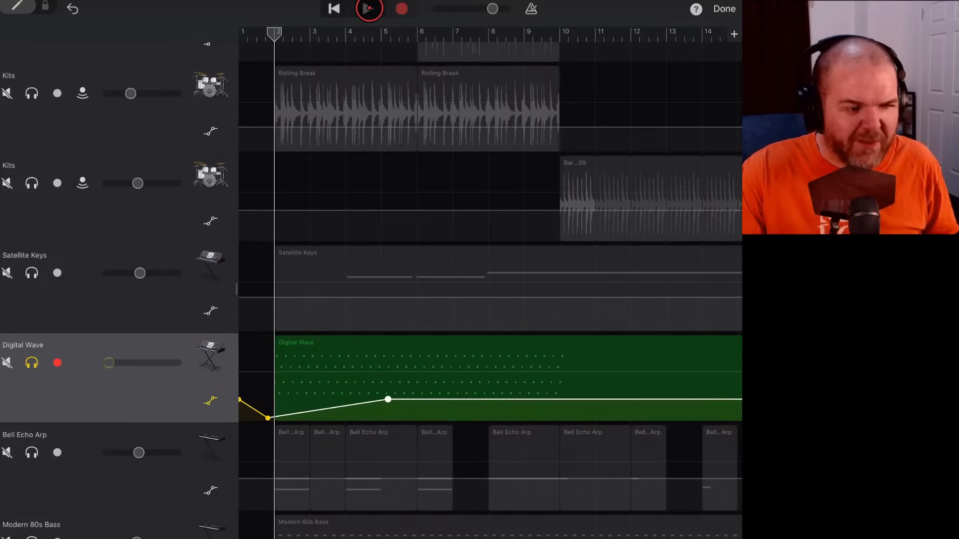
left_click(368, 9)
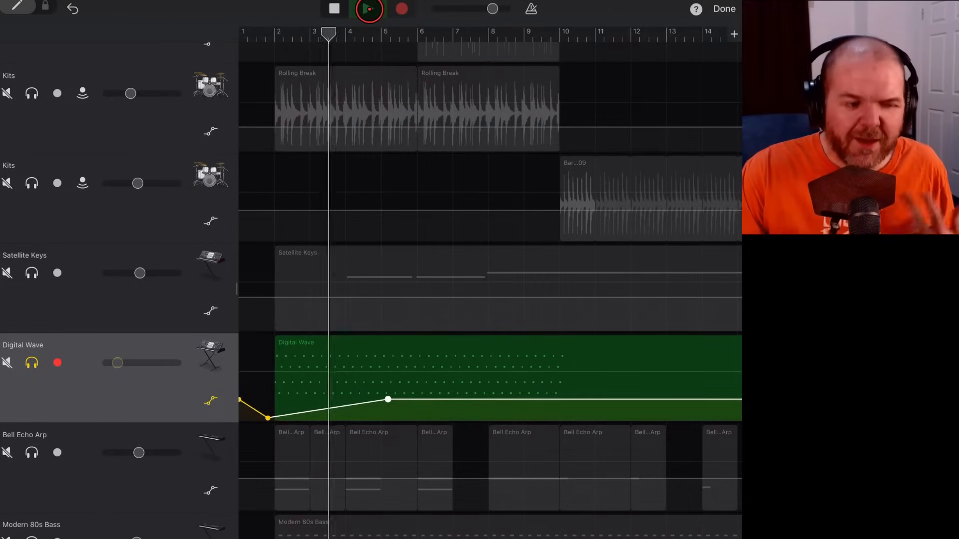
left_click(369, 9)
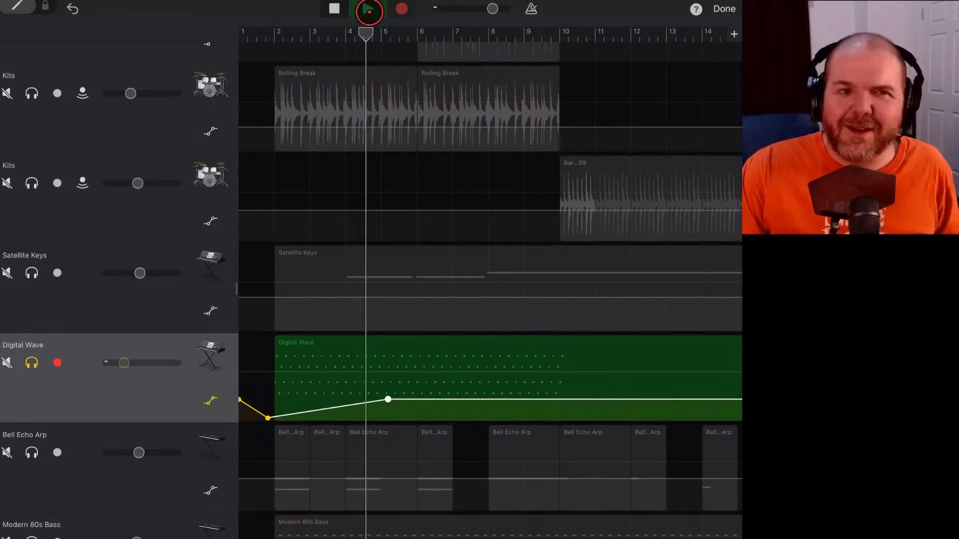
left_click(369, 9)
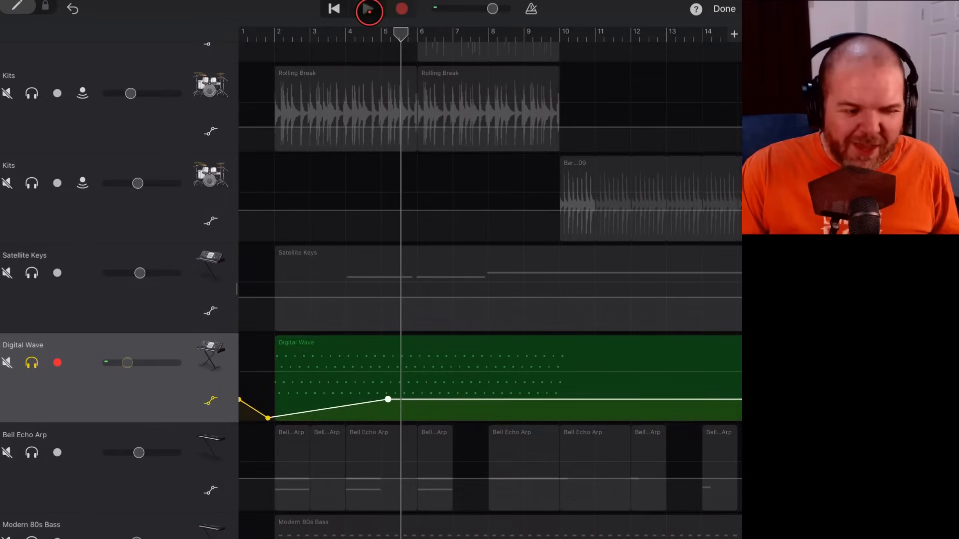
- Play the full arrangement with the Digital Wave fade-in, then stop
left_click(368, 9)
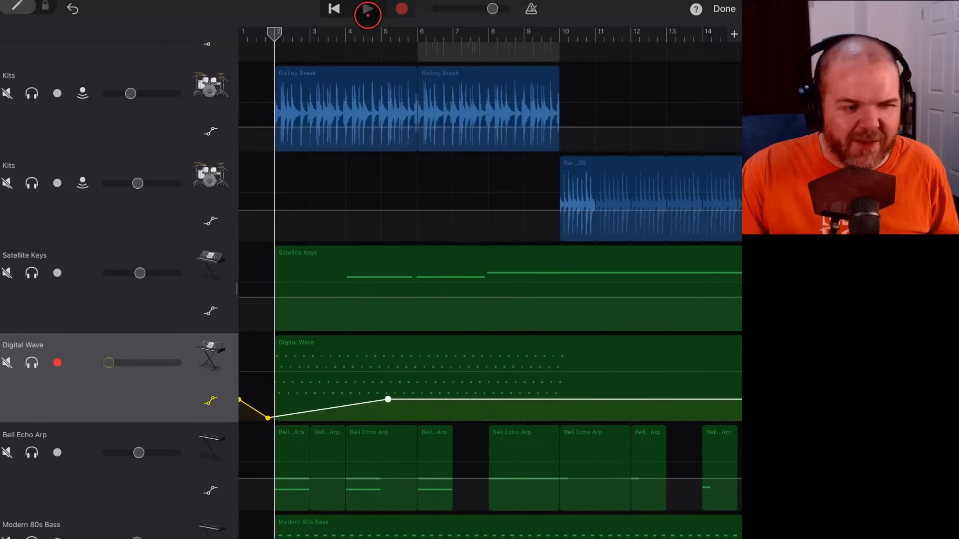
left_click(367, 9)
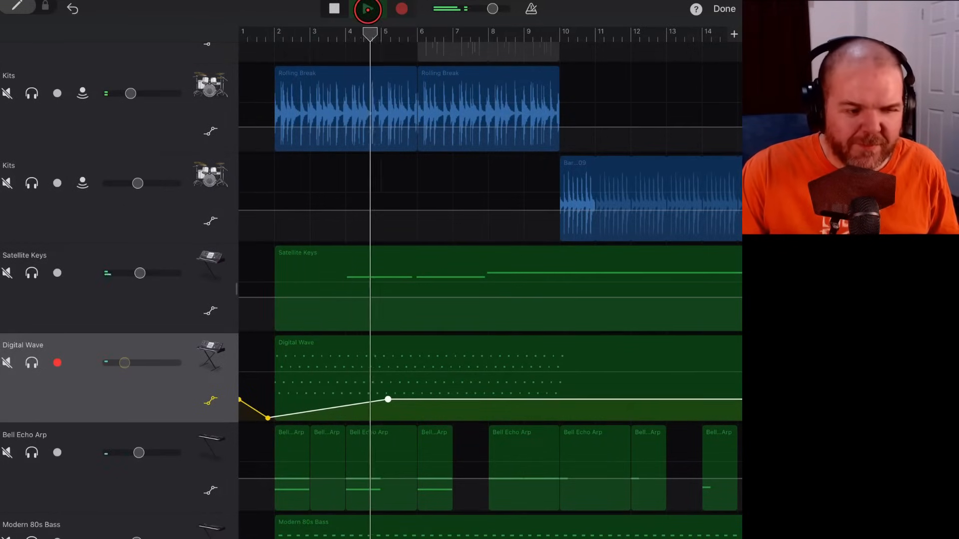
left_click(367, 9)
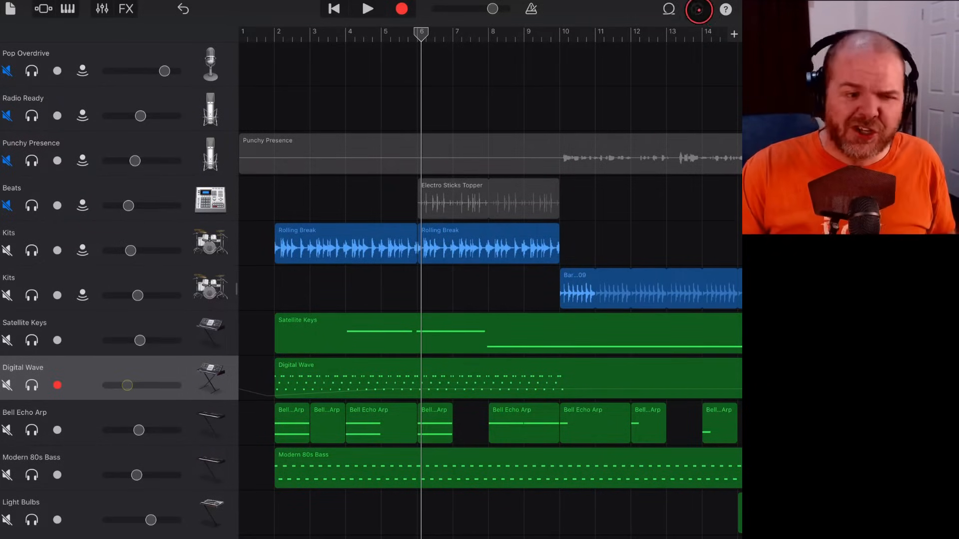
- Check the Fade-out setting, then leave the song for the My Songs browser
left_click(697, 9)
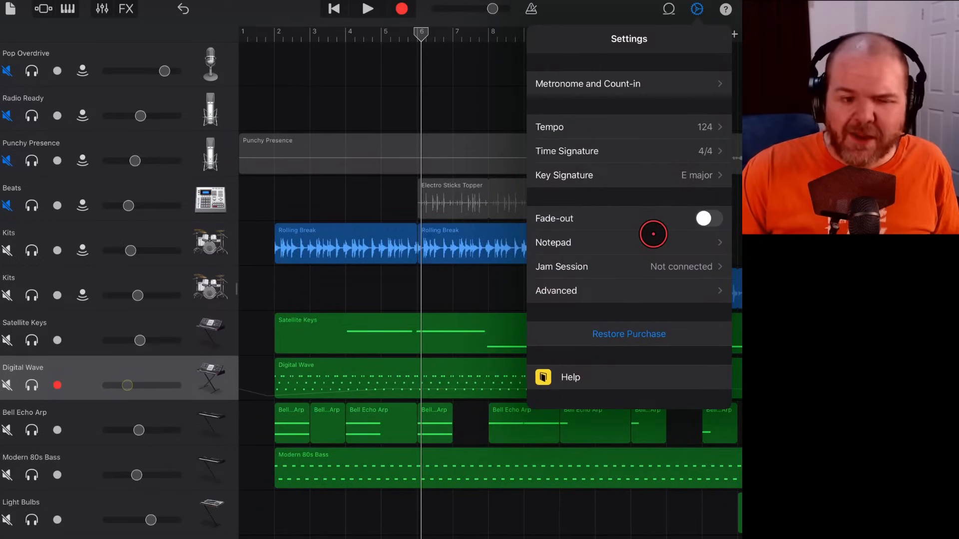
left_click(696, 9)
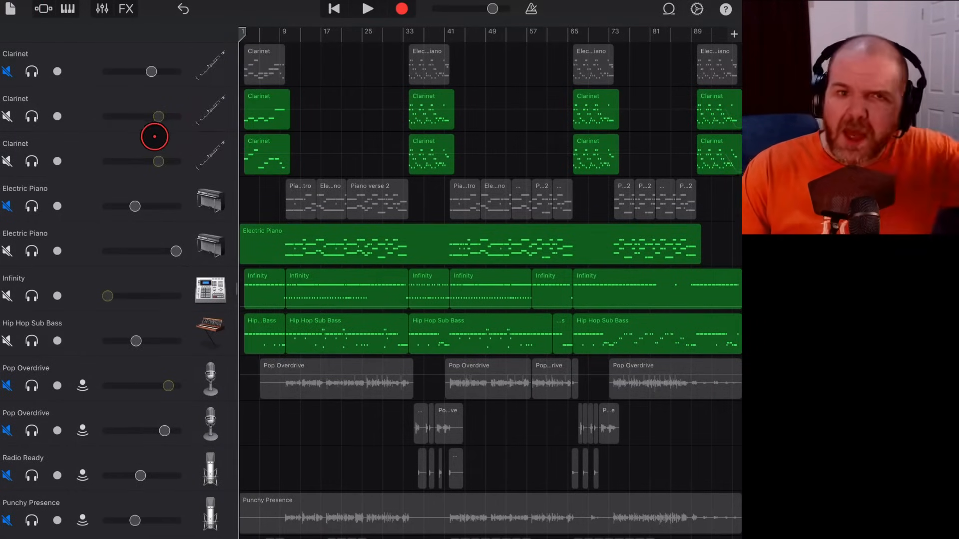
left_click(58, 58)
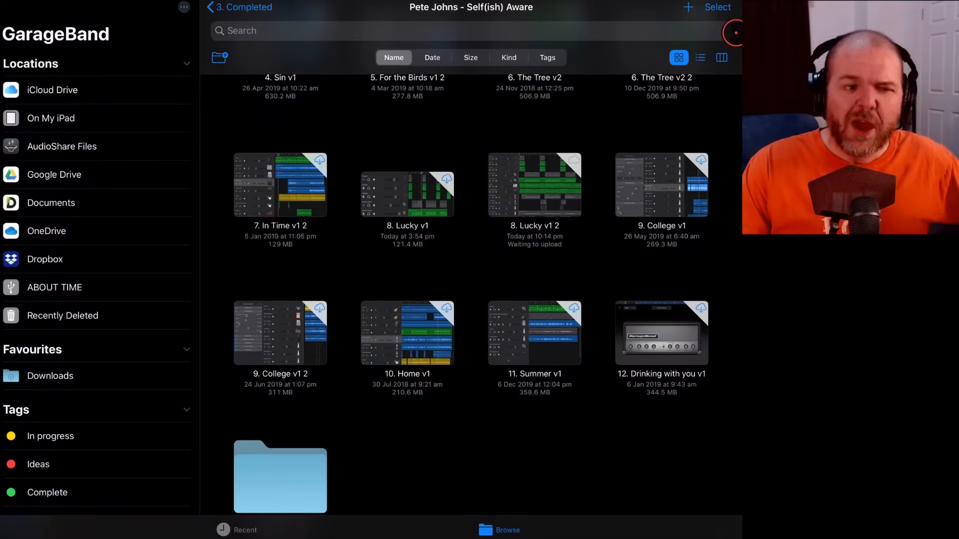
- Select 8. Lucky v1 2 and share it as a stereo audio Song file
left_click(717, 7)
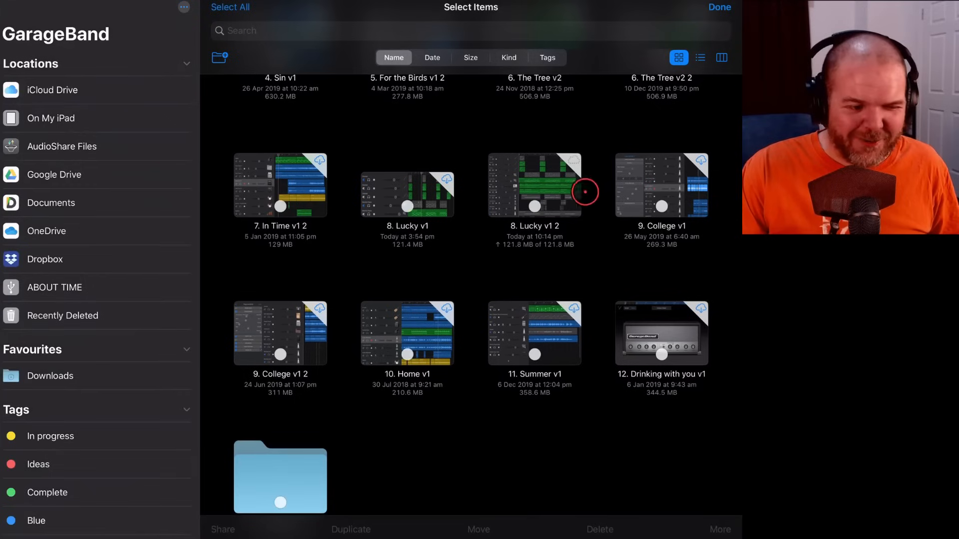
left_click(533, 185)
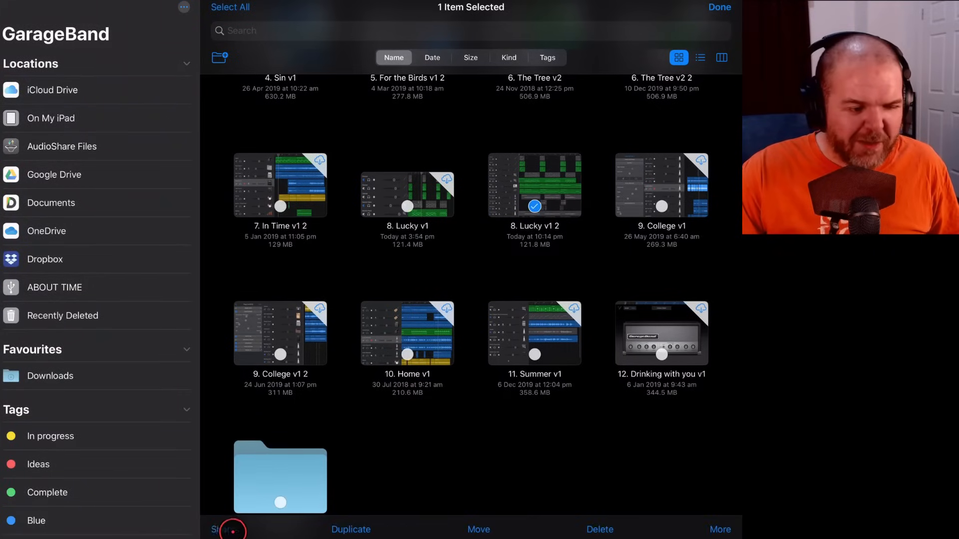
left_click(223, 529)
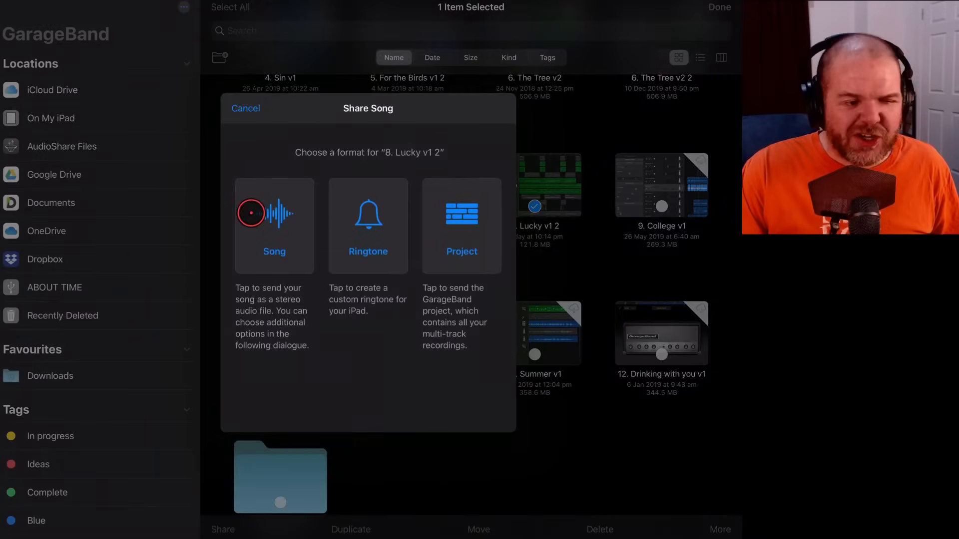
left_click(274, 225)
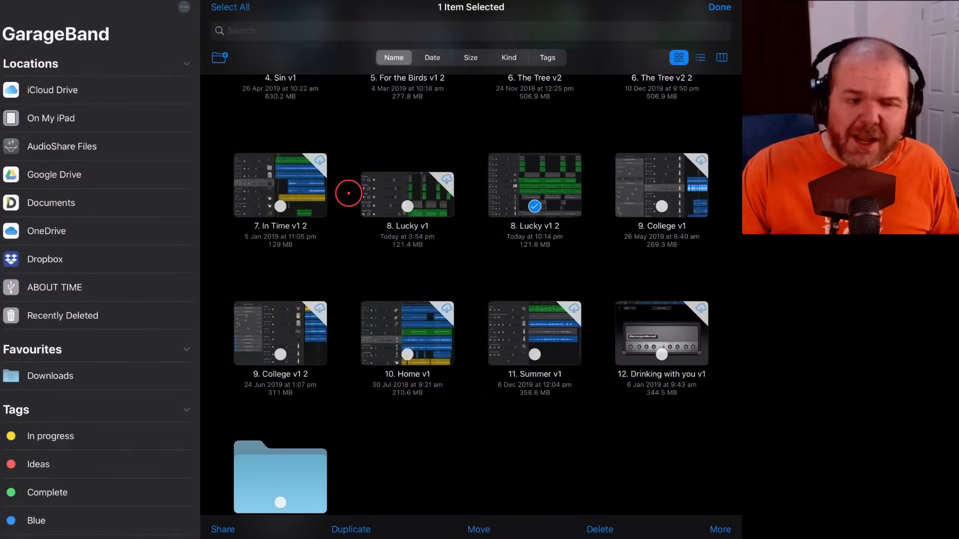
left_click(223, 529)
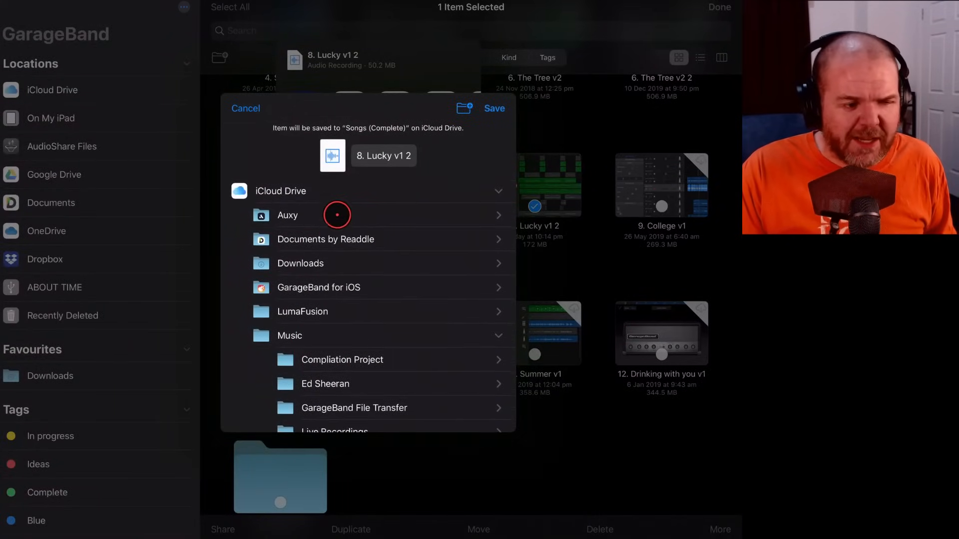
- Save the export to On My iPad > GarageBand for iOS > GarageBand File Transfer
left_click(279, 215)
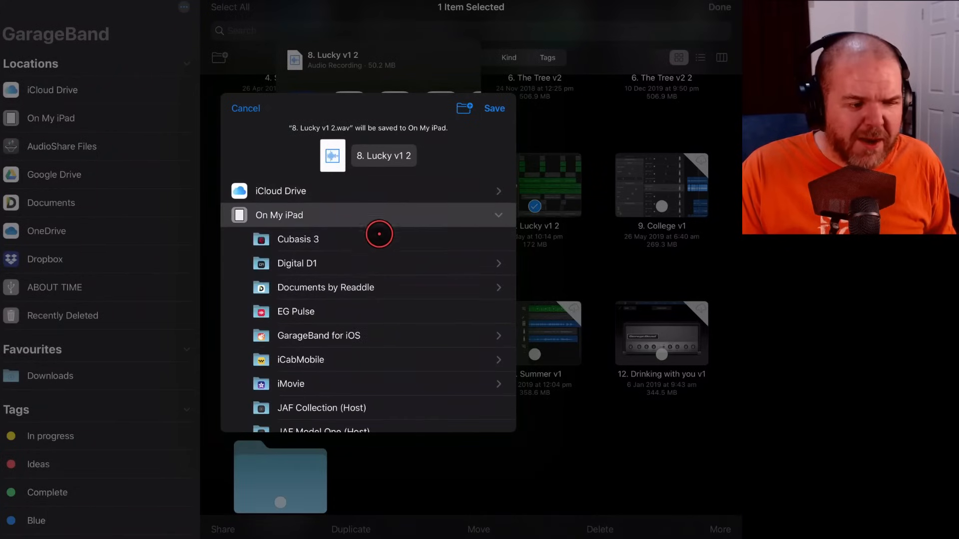
left_click(319, 336)
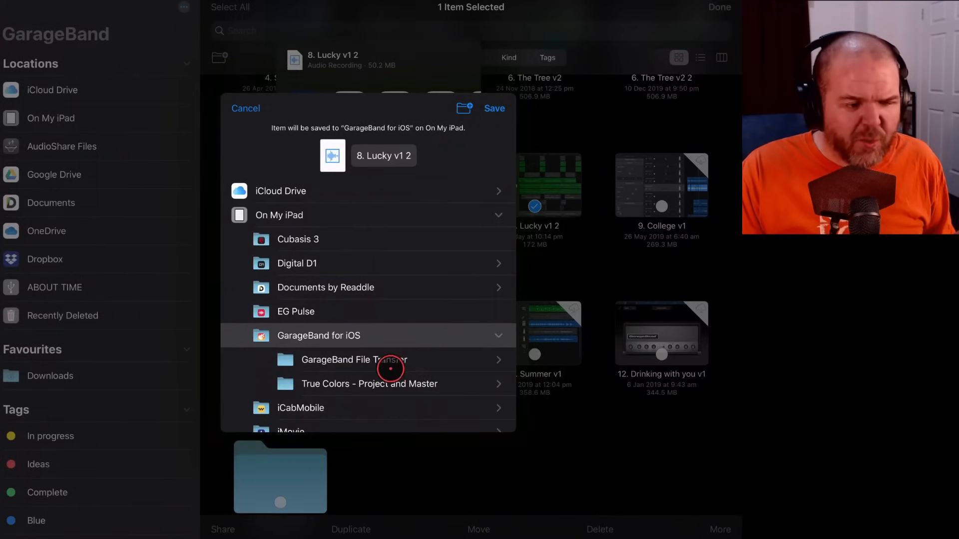
left_click(354, 360)
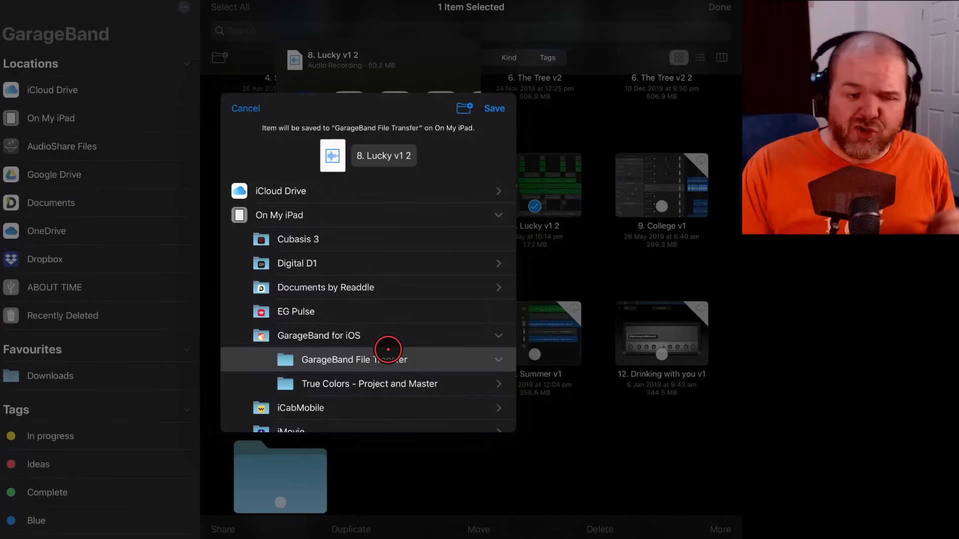
left_click(494, 107)
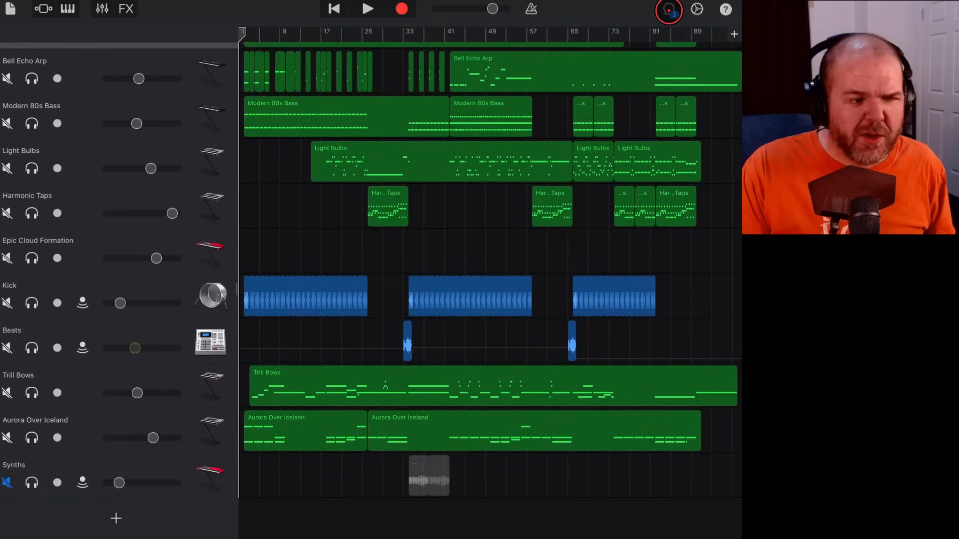
- Bring the exported song file in from the Loop Browser's Files onto a new Audio Recorder track
left_click(668, 9)
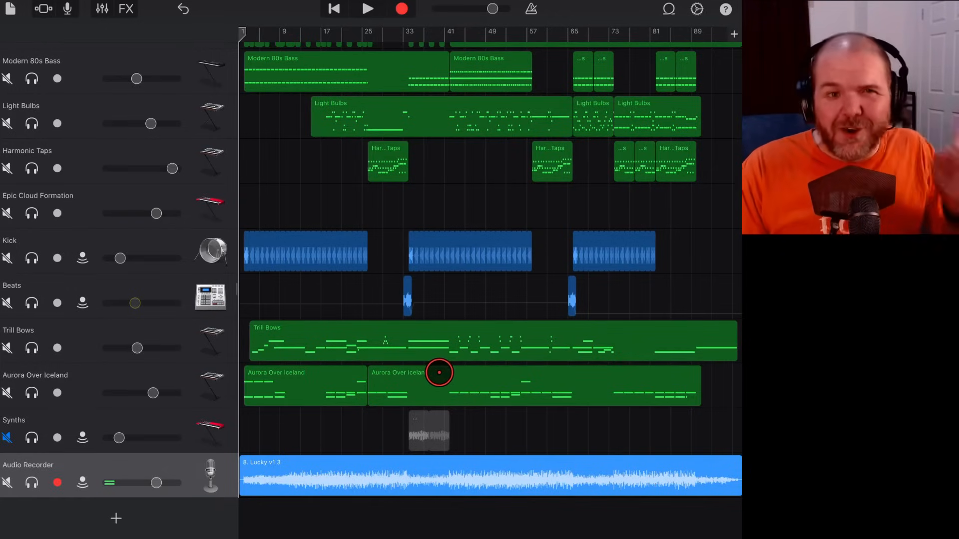
mouse_move(551, 423)
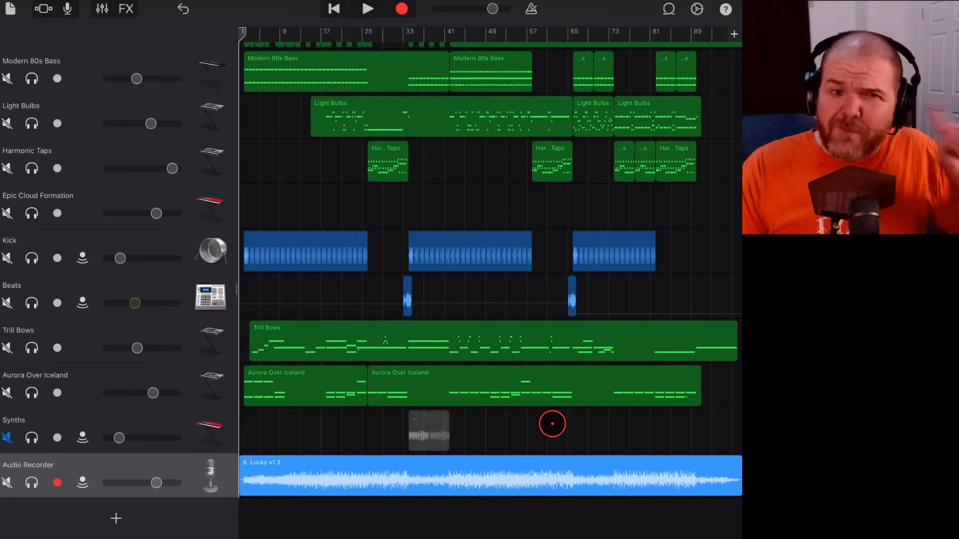
- Solo the imported full-song Audio Recorder track and audition it with a short playback
left_click(7, 483)
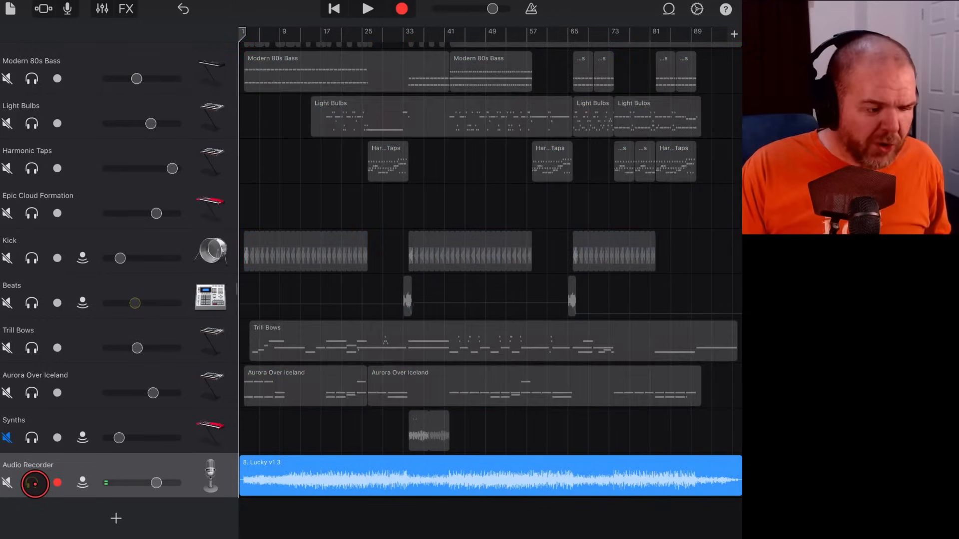
left_click(32, 483)
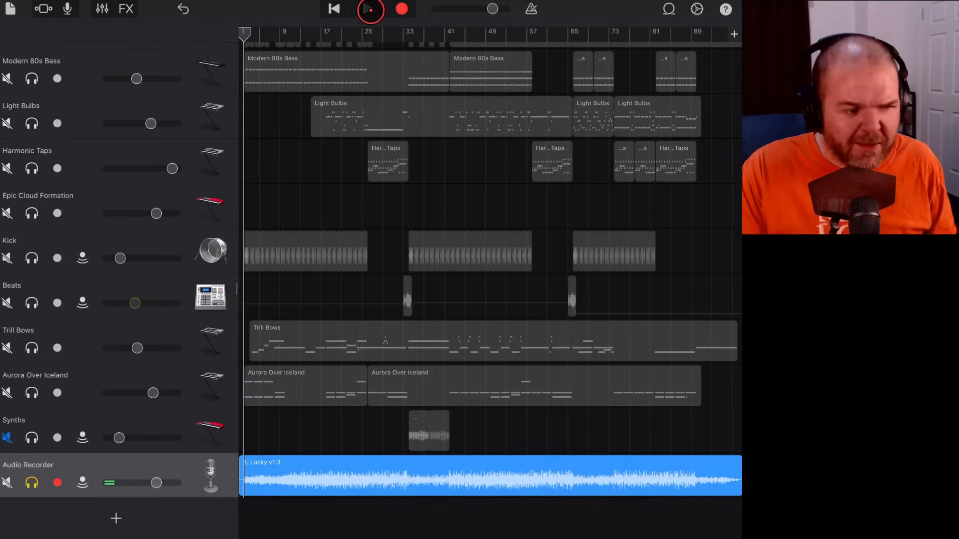
left_click(368, 10)
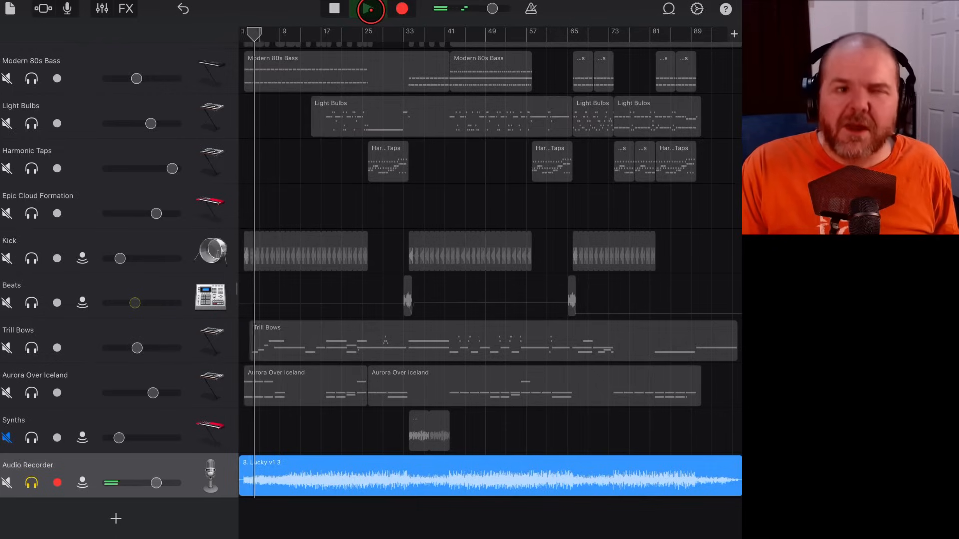
left_click(369, 9)
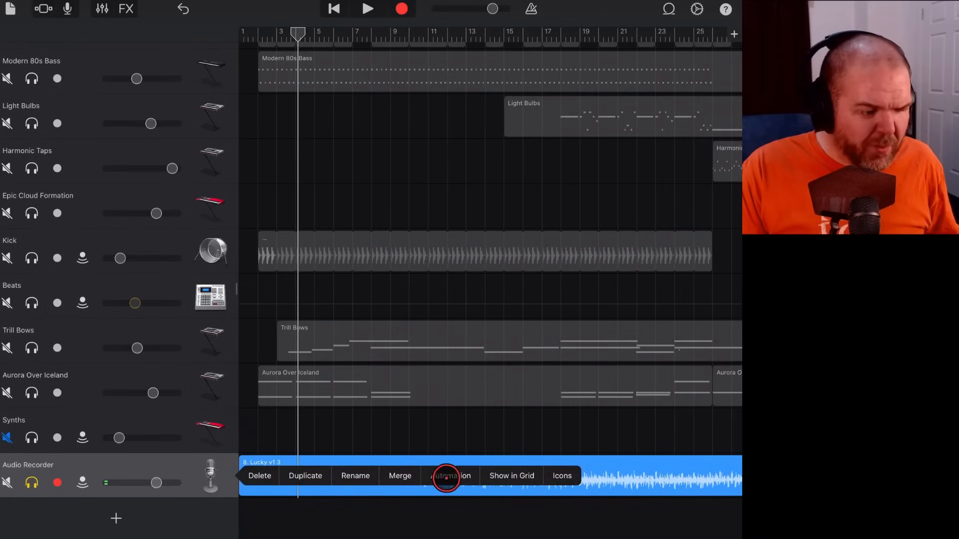
- Show volume automation and drop the song's first volume point to silence, then audition it
left_click(451, 476)
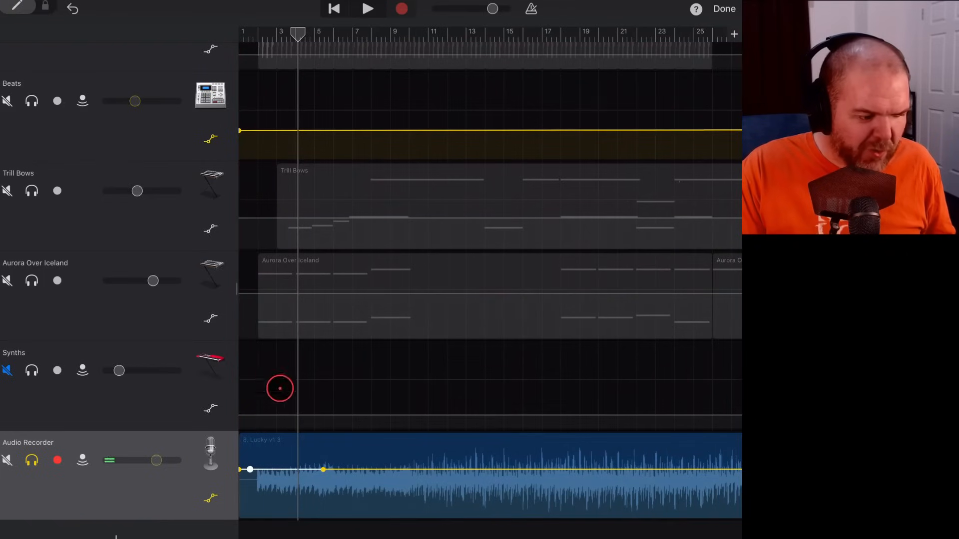
left_click_drag(249, 469, 250, 515)
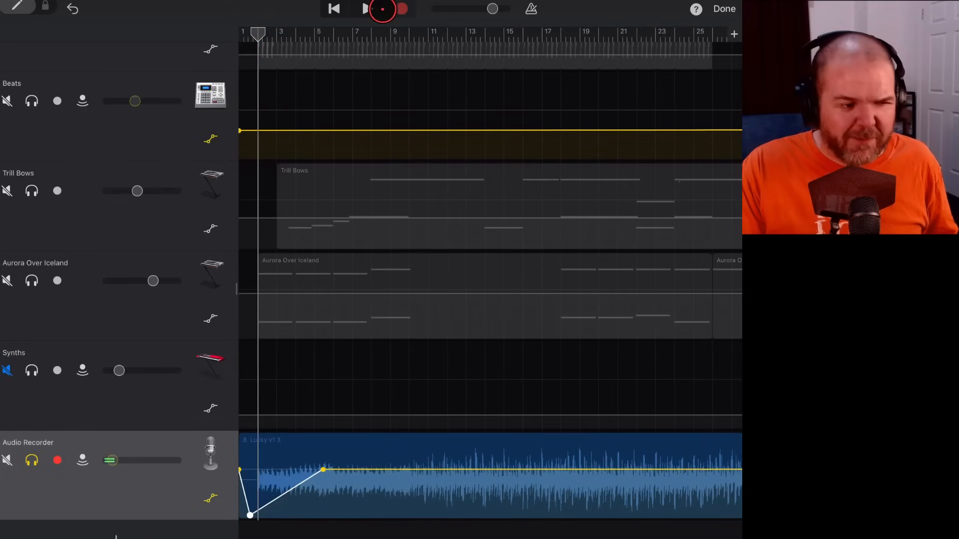
left_click(365, 9)
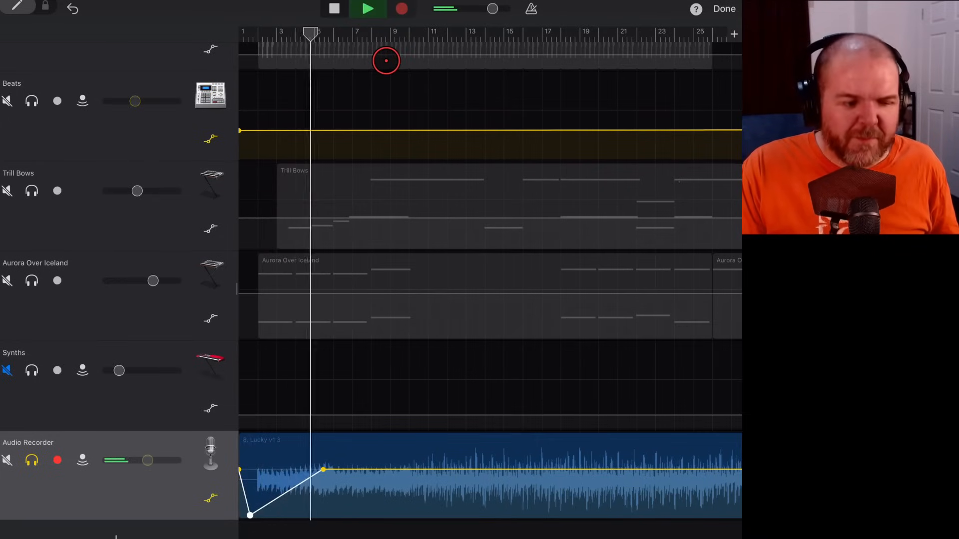
left_click(367, 9)
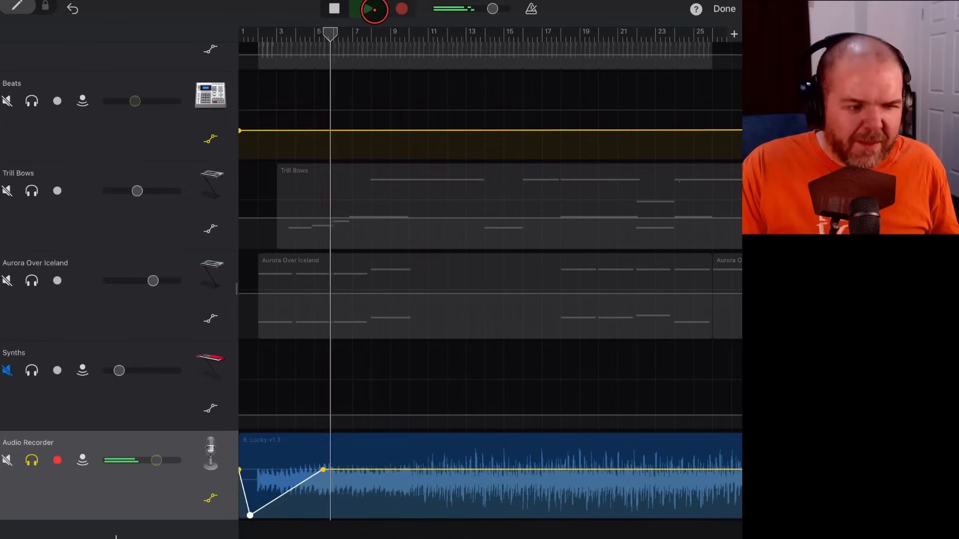
left_click(371, 9)
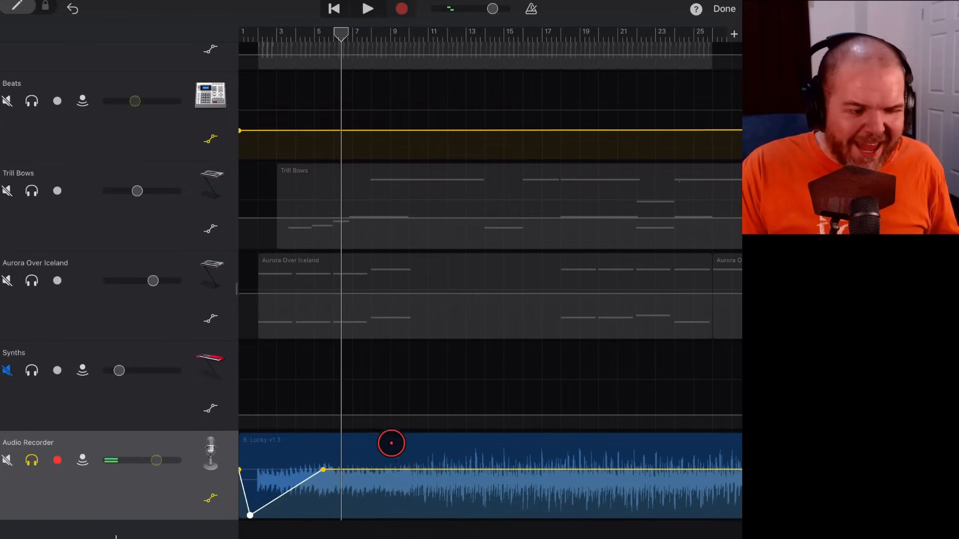
- Position the second volume point so the fade-in reaches full volume near bar 4
left_click_drag(390, 443, 432, 471)
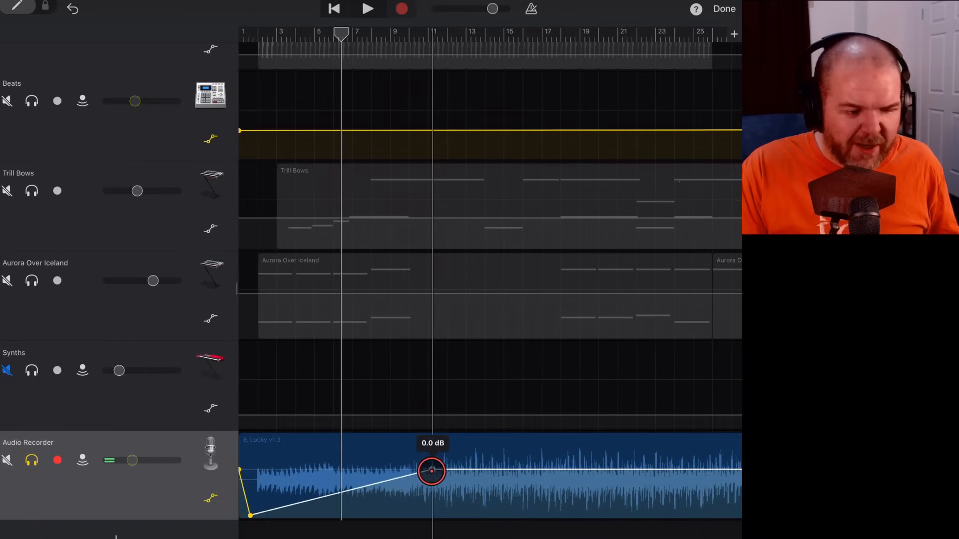
left_click_drag(431, 470, 305, 475)
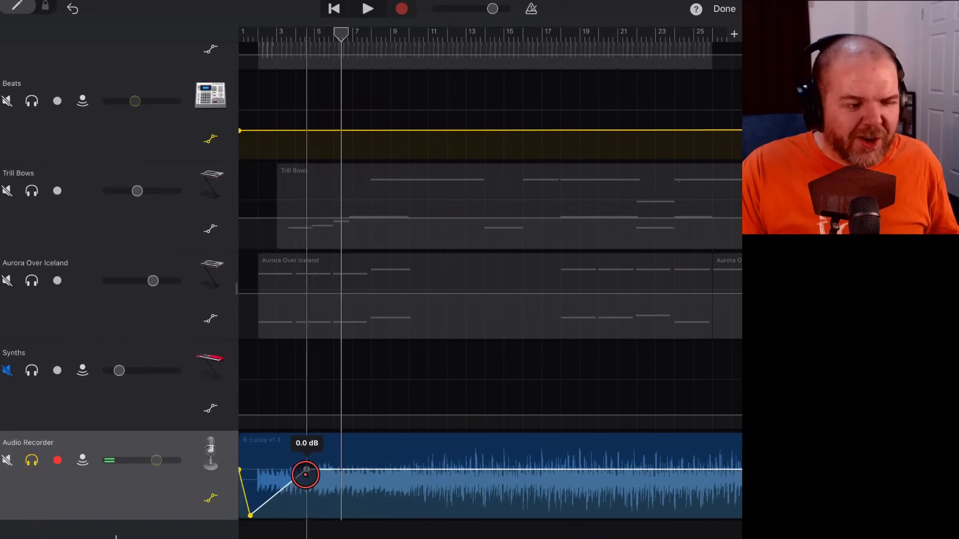
left_click_drag(304, 473, 309, 470)
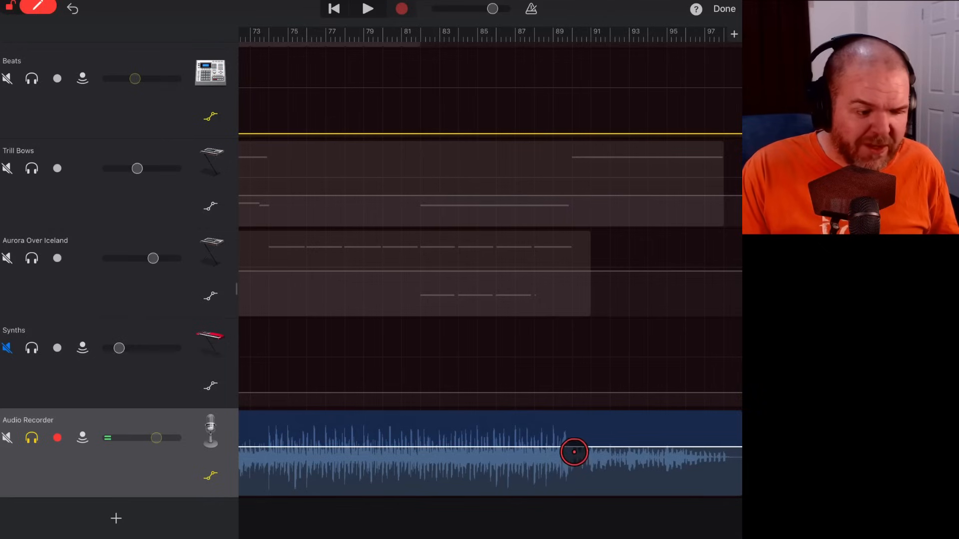
- Add a volume point near the song's end and drop the final point to -∞ dB for a fade-out
left_click_drag(573, 453, 728, 443)
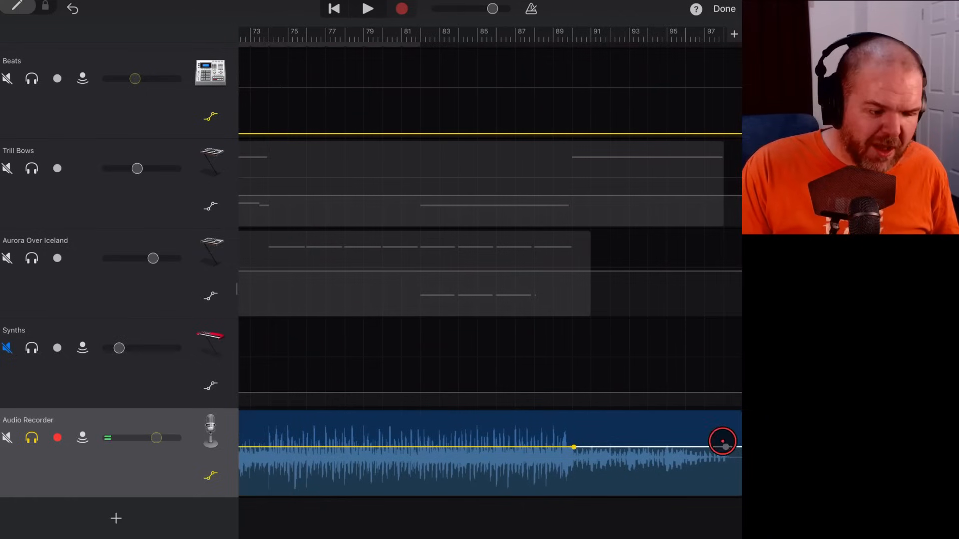
left_click_drag(721, 441, 728, 503)
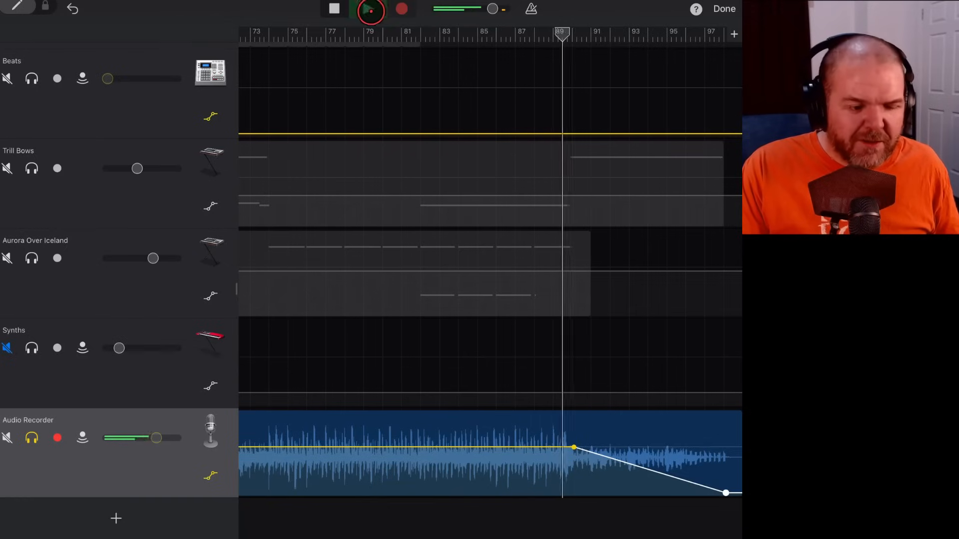
left_click(368, 9)
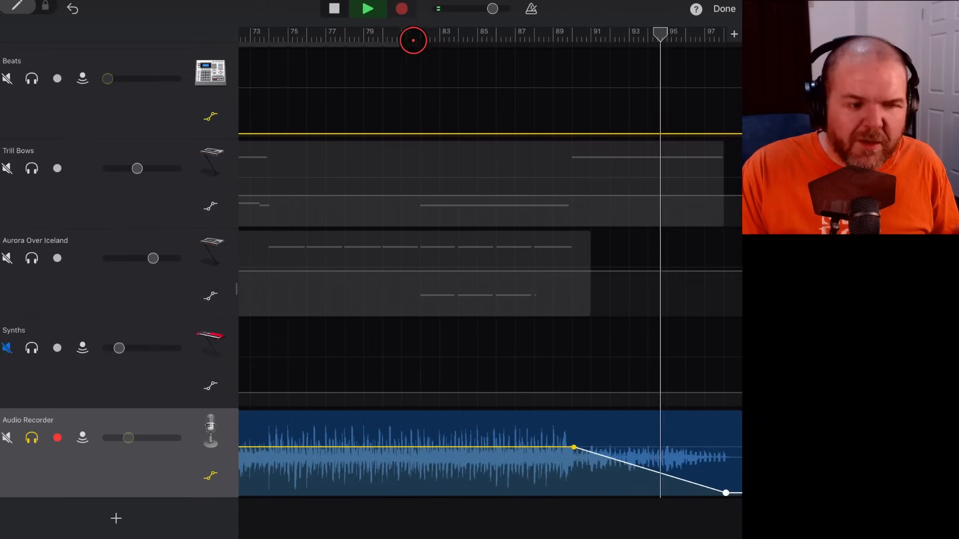
left_click(367, 9)
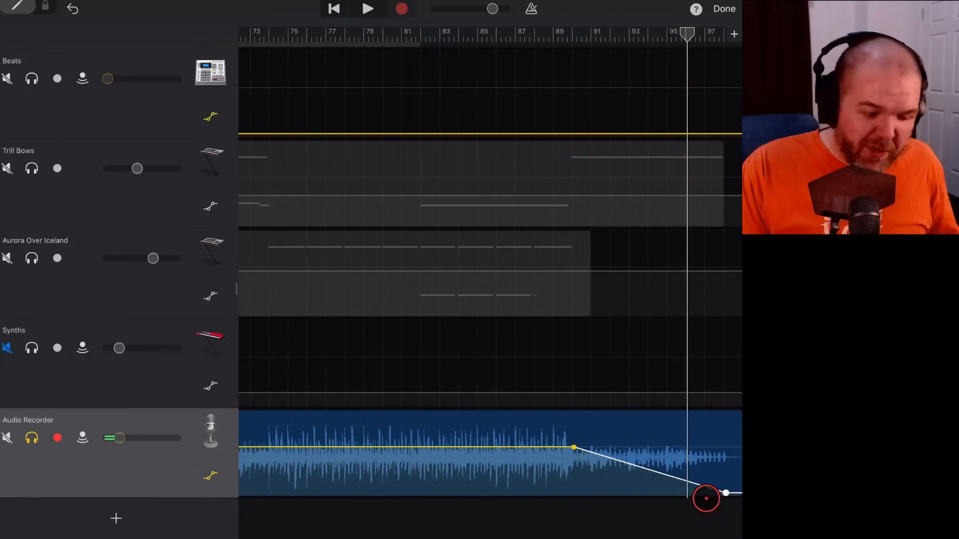
- Shorten the fade-out so it starts near bar 95 and audition the ending
left_click_drag(705, 498, 713, 494)
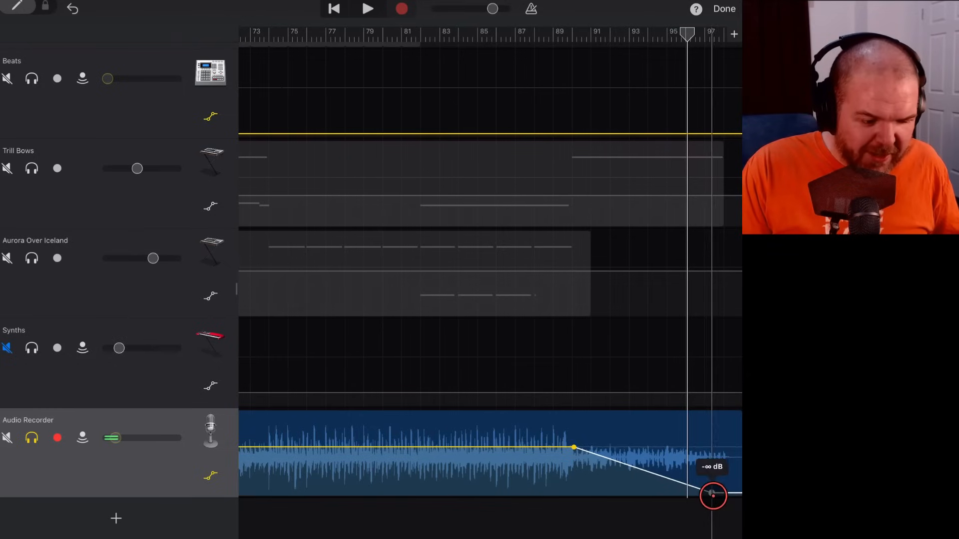
left_click_drag(712, 495, 568, 446)
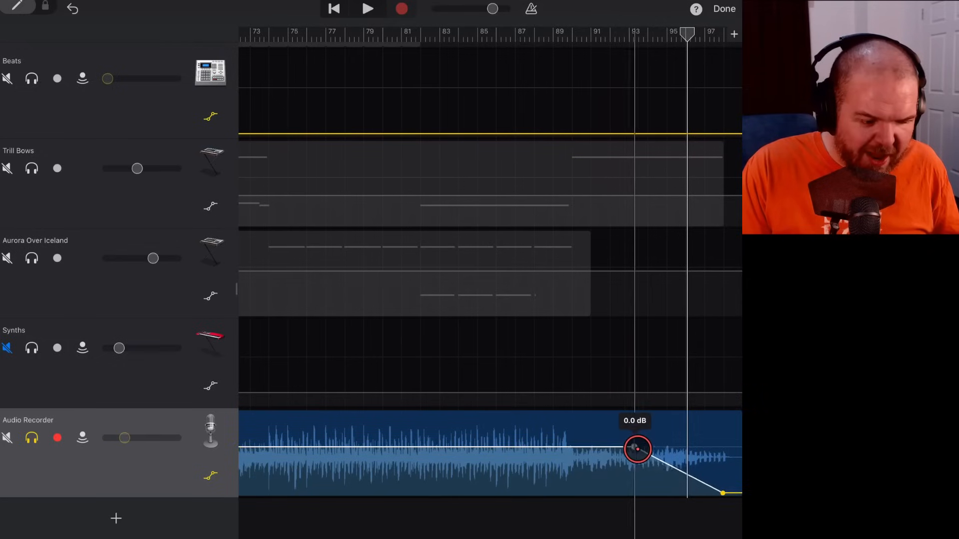
left_click_drag(637, 450, 687, 446)
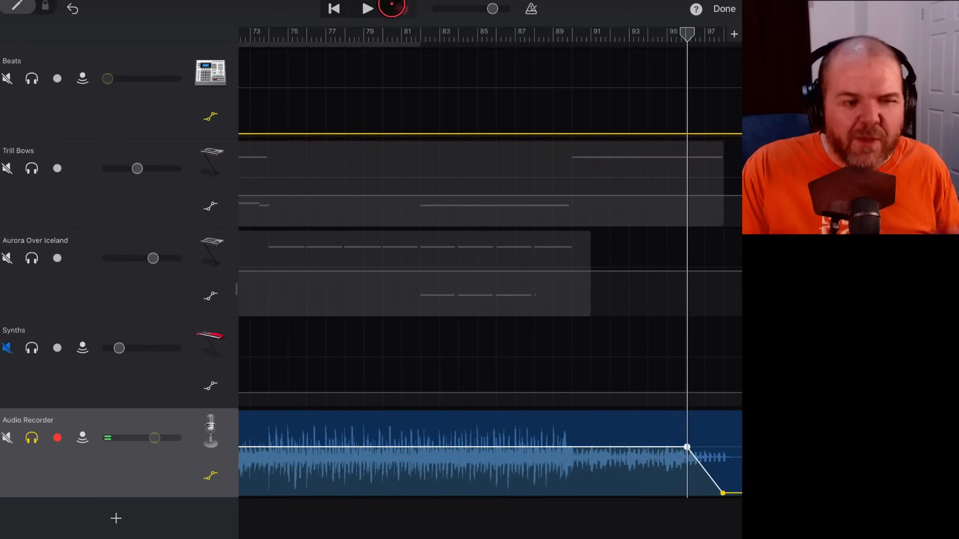
left_click(366, 9)
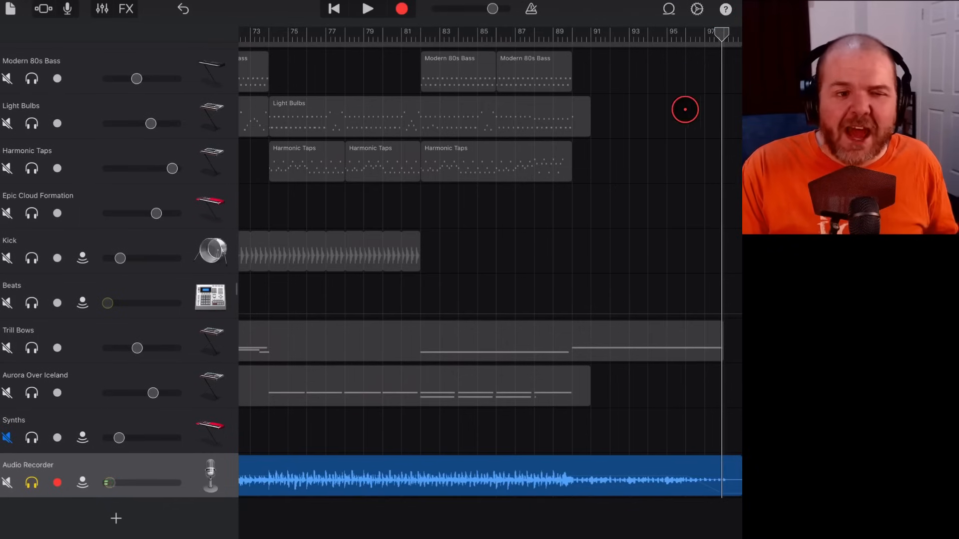
- Bring up the song settings showing the Fade-out switch, tempo 124 and E major
left_click(696, 9)
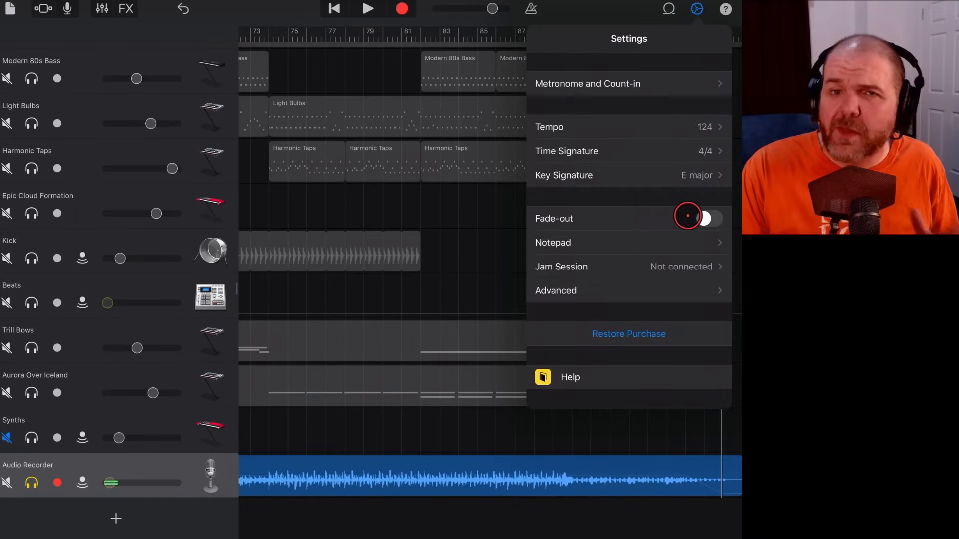